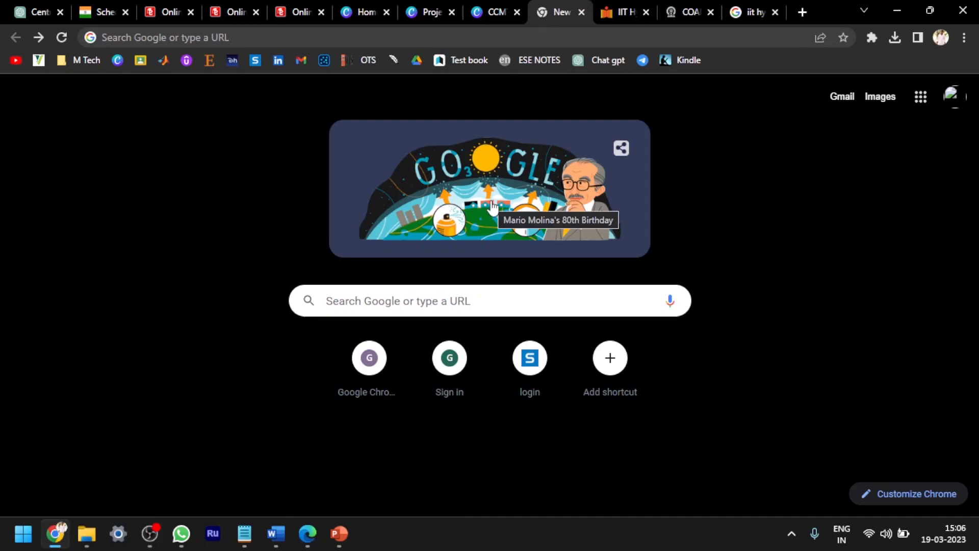
Search Google for 'iit hyderabad' by picking it from the recent search suggestions
click(472, 300)
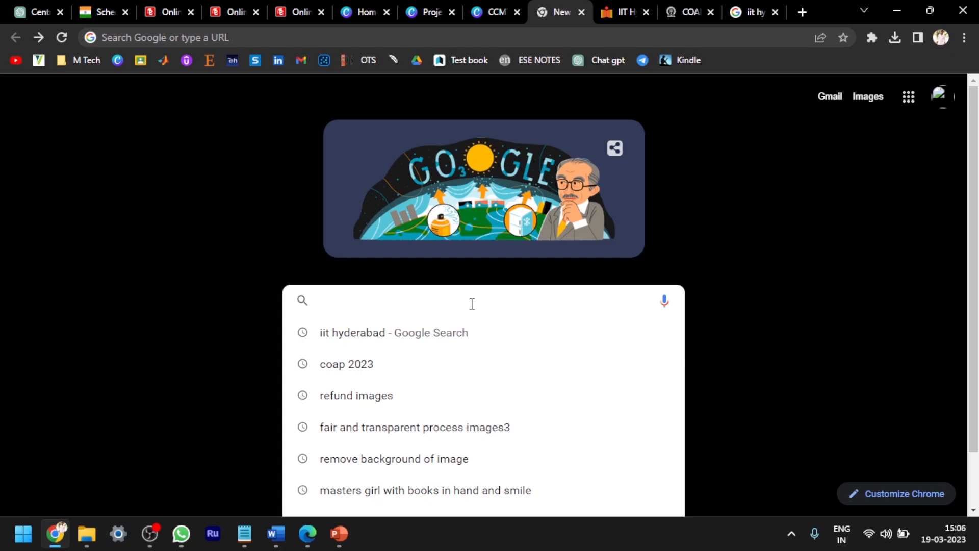
click(375, 300)
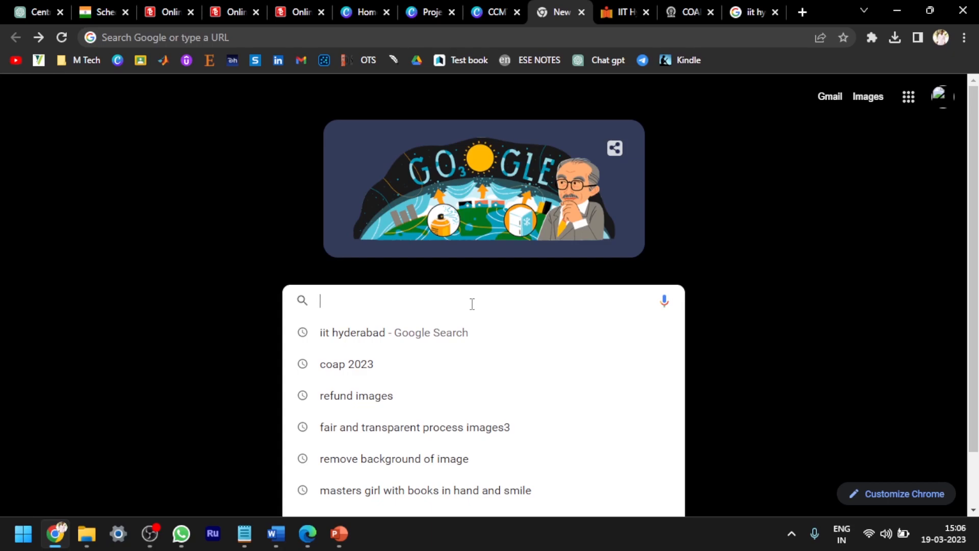
mouse_move(445, 332)
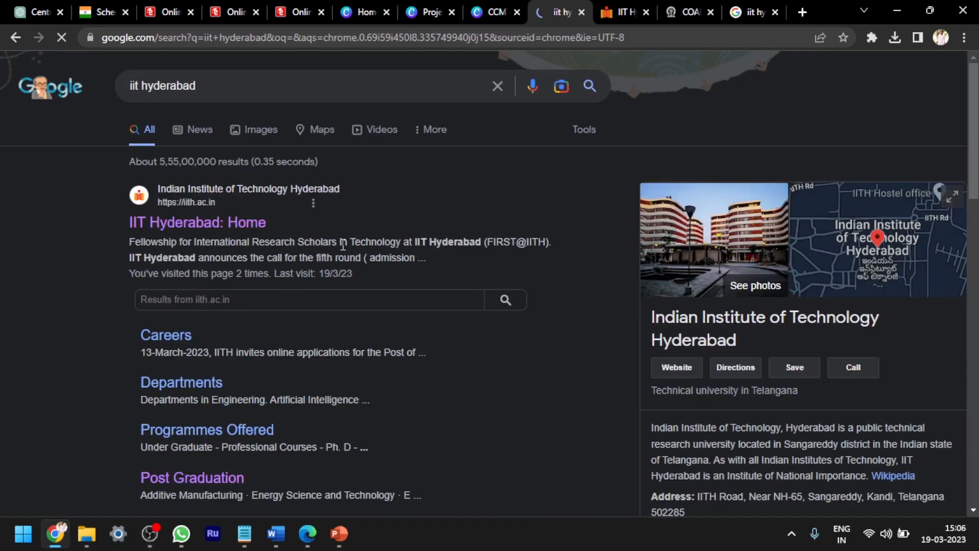
Open the IIT Hyderabad home page and its 'PG Admission portal is now open' news item
click(196, 222)
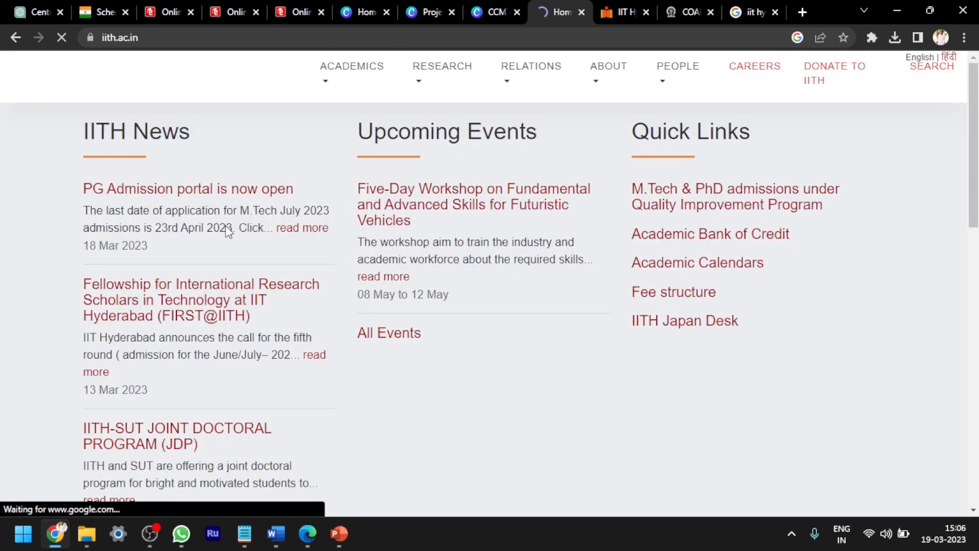
scroll(up, 3)
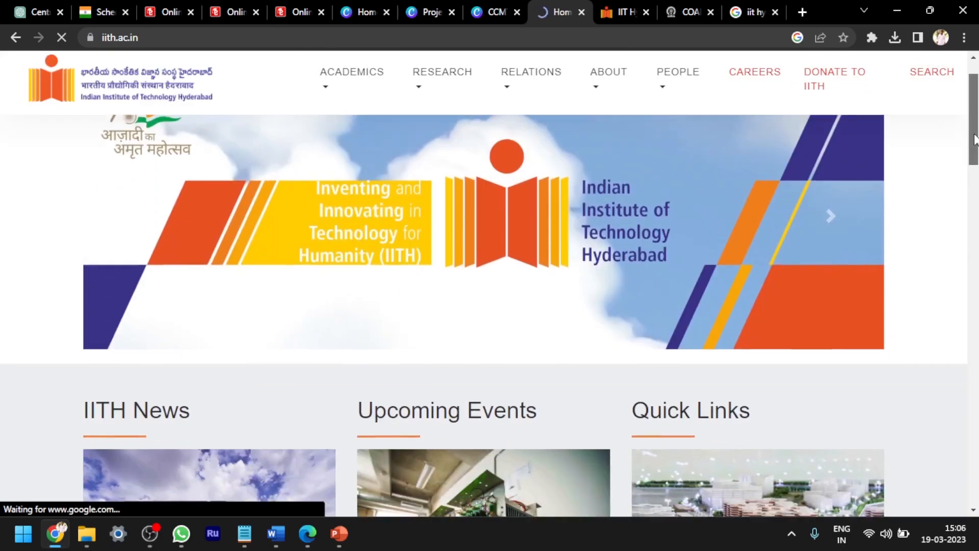
scroll(down, 3)
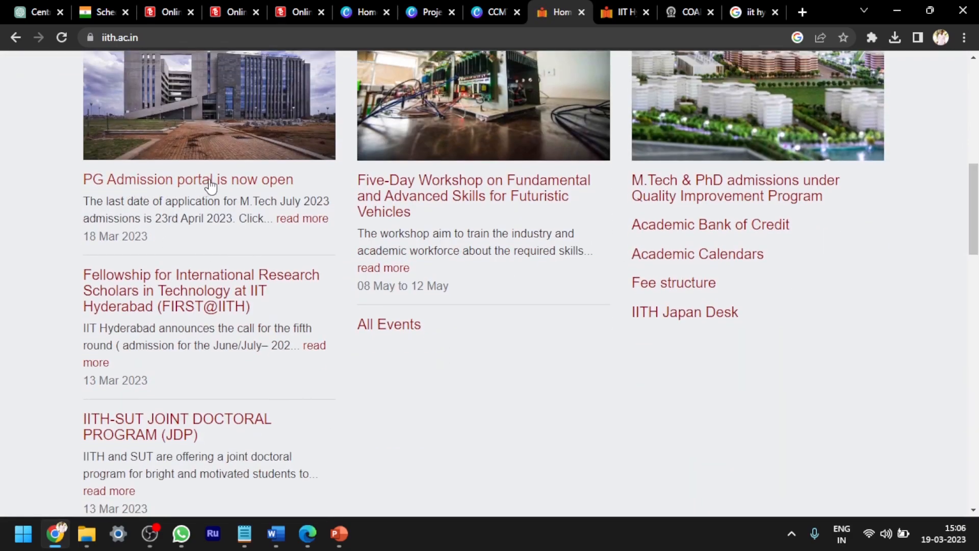
click(187, 179)
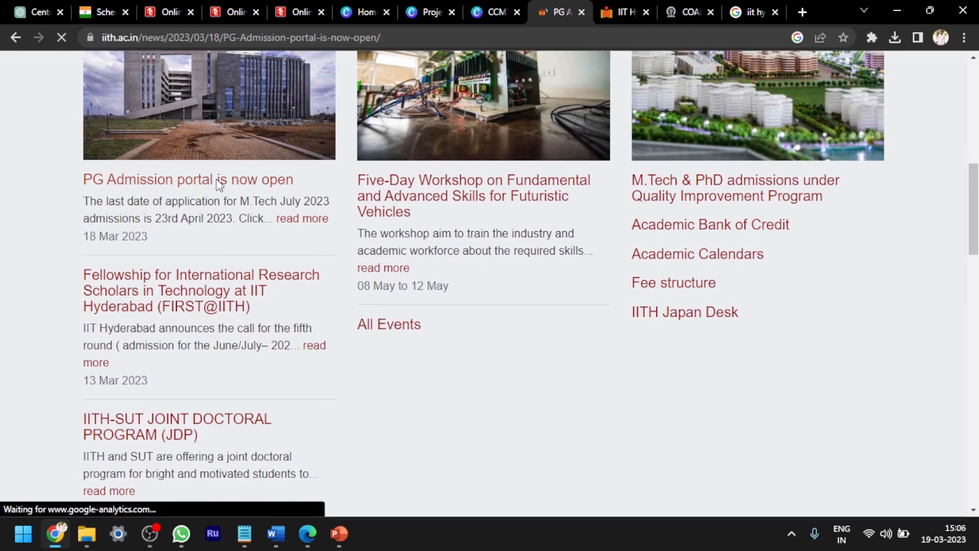
click(187, 179)
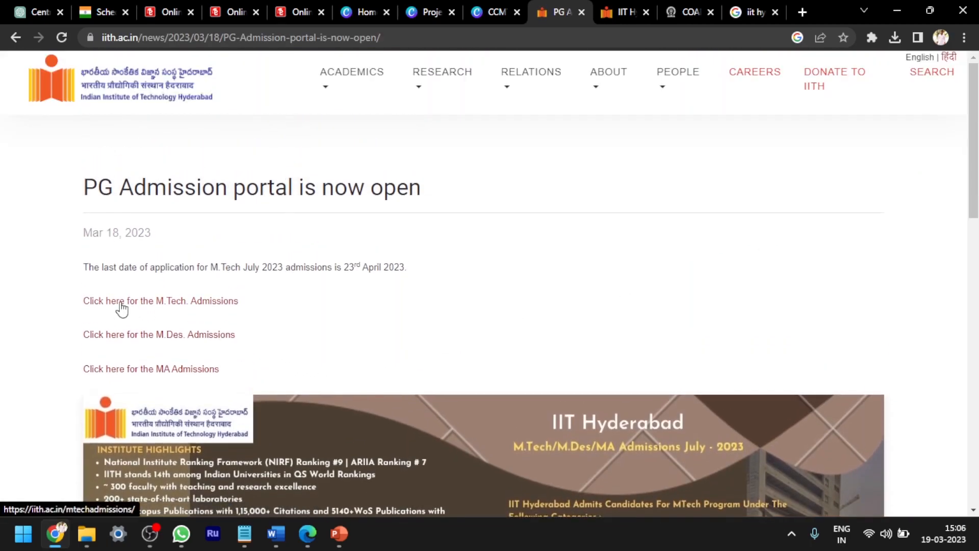
mouse_move(173, 304)
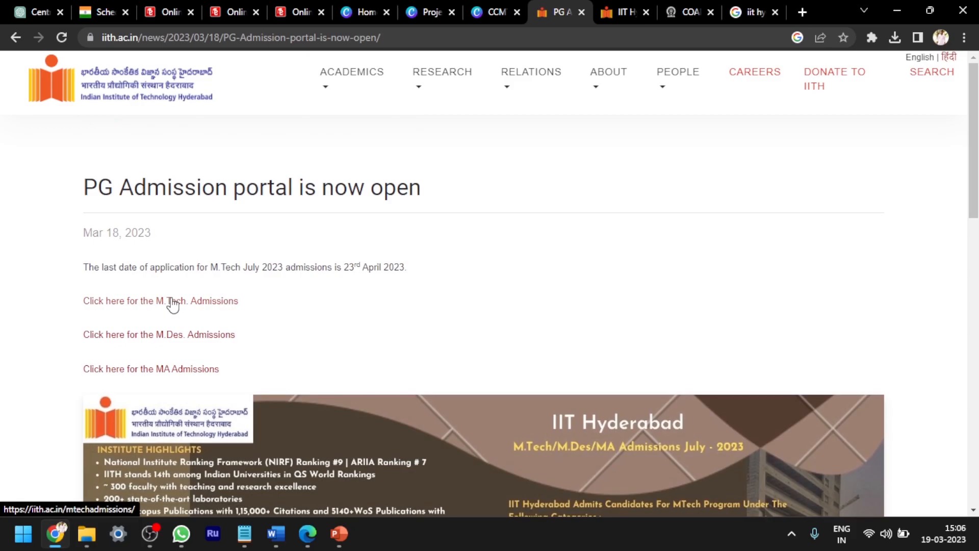
Open the M.Tech Admissions page, then its 'MTech Application Procedure' menu item
click(159, 301)
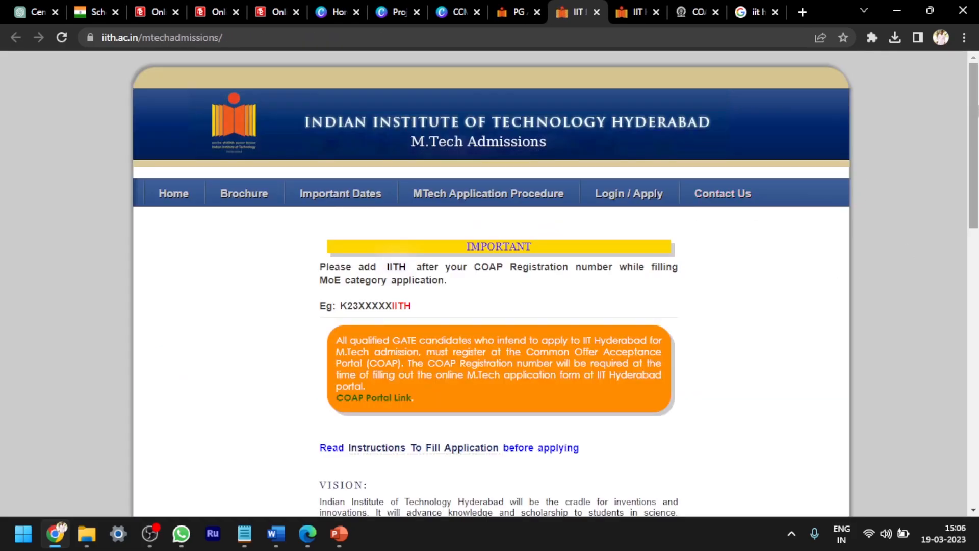
scroll(down, 3)
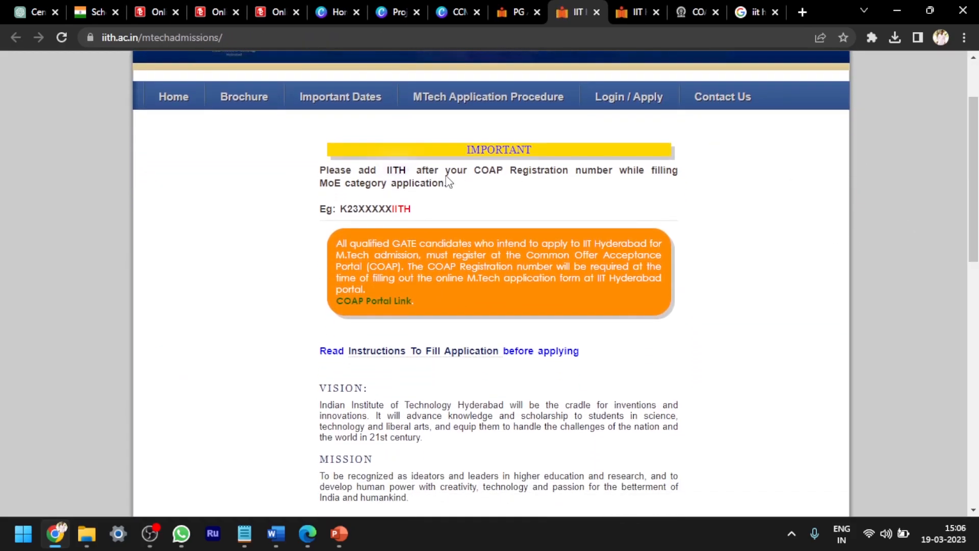
mouse_move(487, 97)
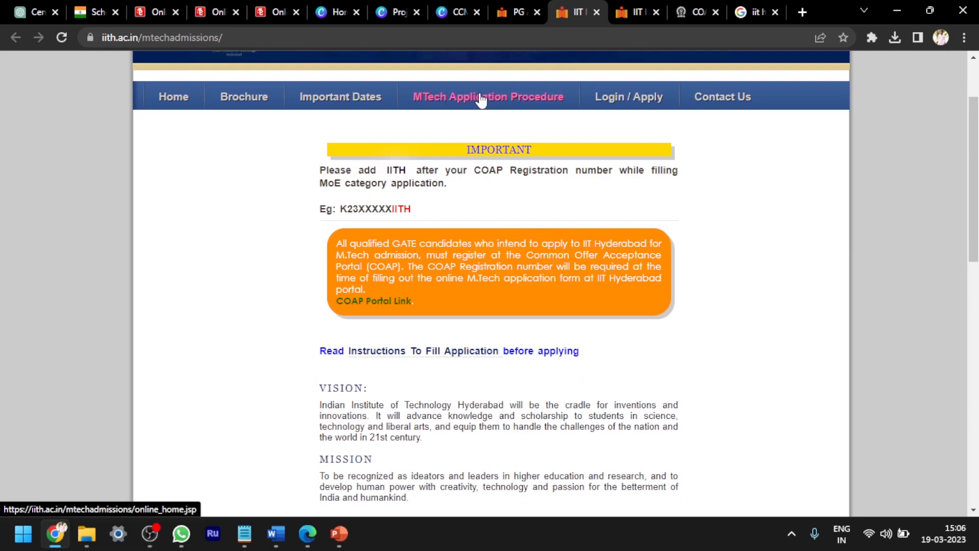
click(489, 96)
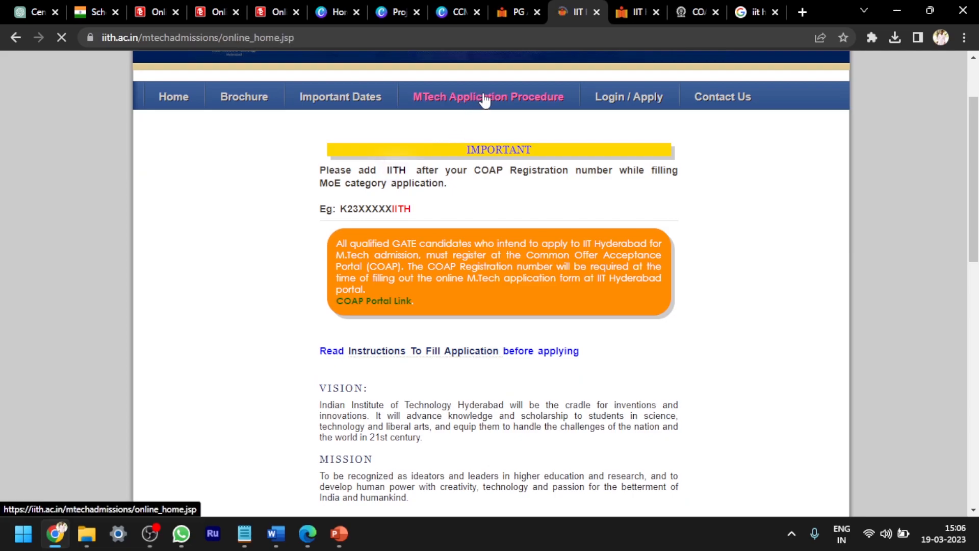
Scroll to the registration steps, highlighting the Registration heading and 'email address' in Step 1
click(488, 96)
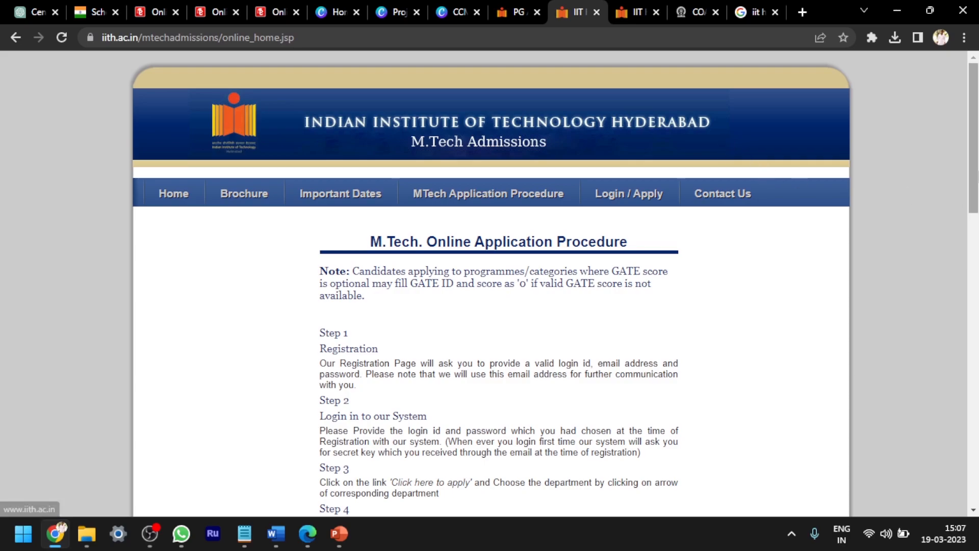
scroll(down, 3)
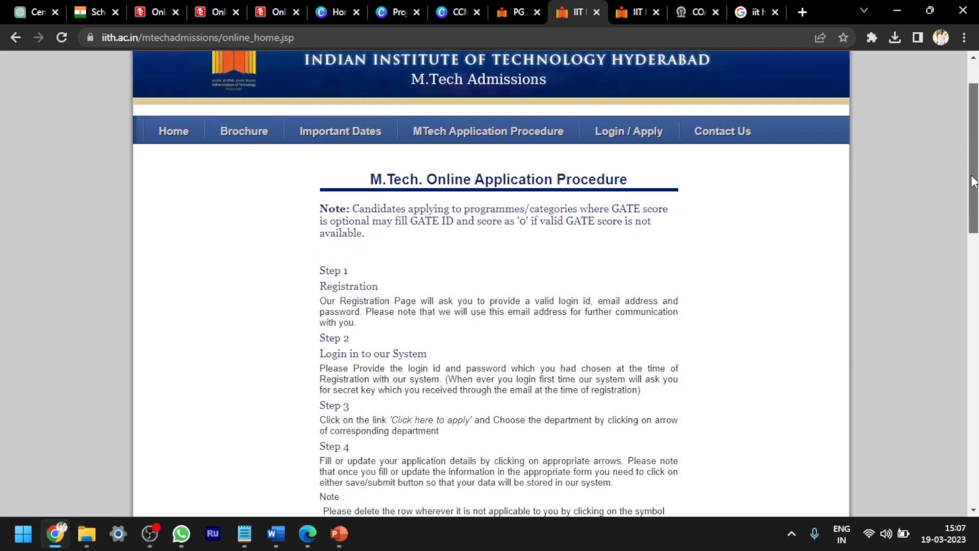
scroll(down, 3)
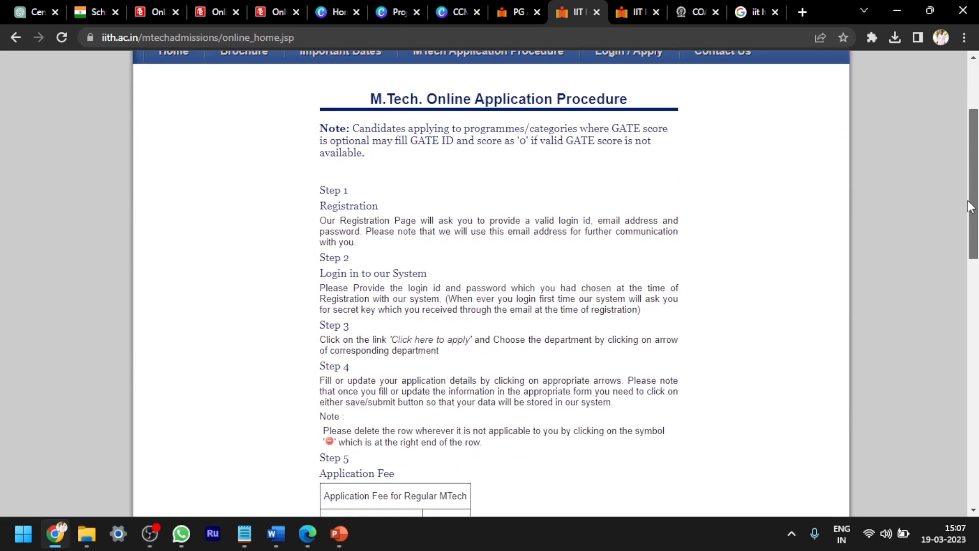
scroll(down, 3)
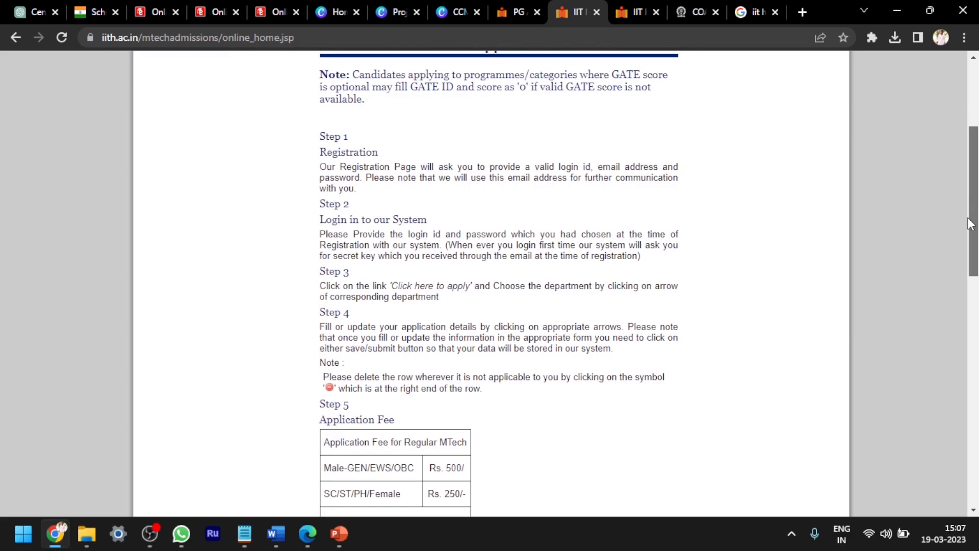
scroll(down, 3)
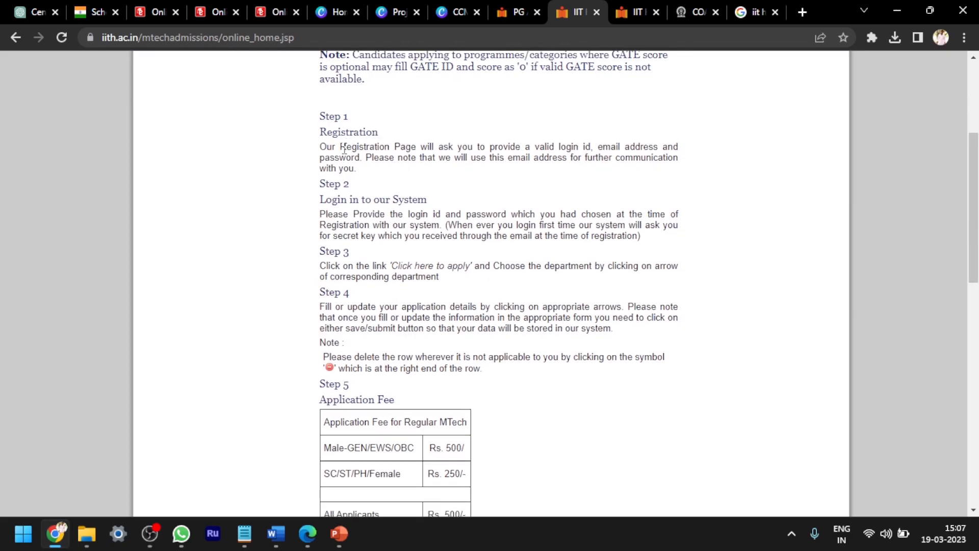
drag(319, 131, 368, 147)
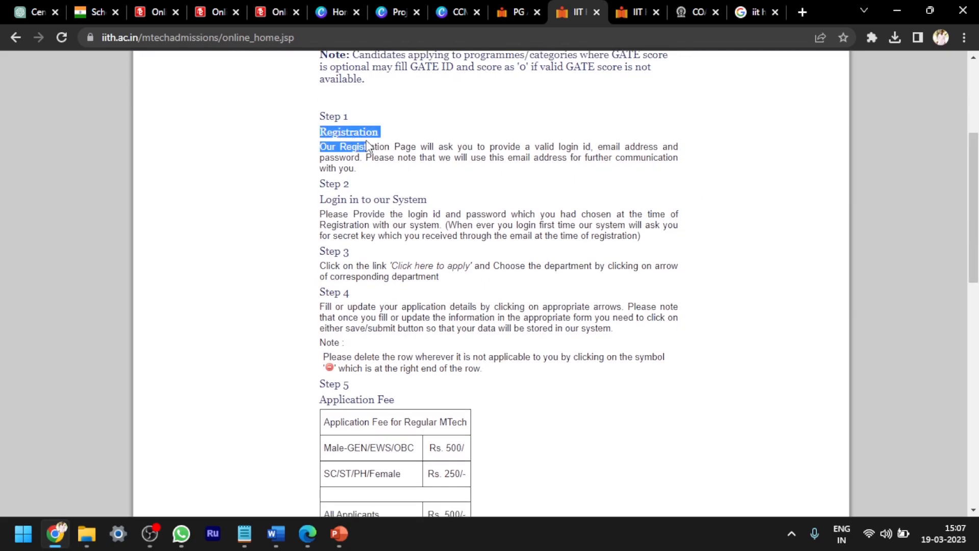
click(540, 146)
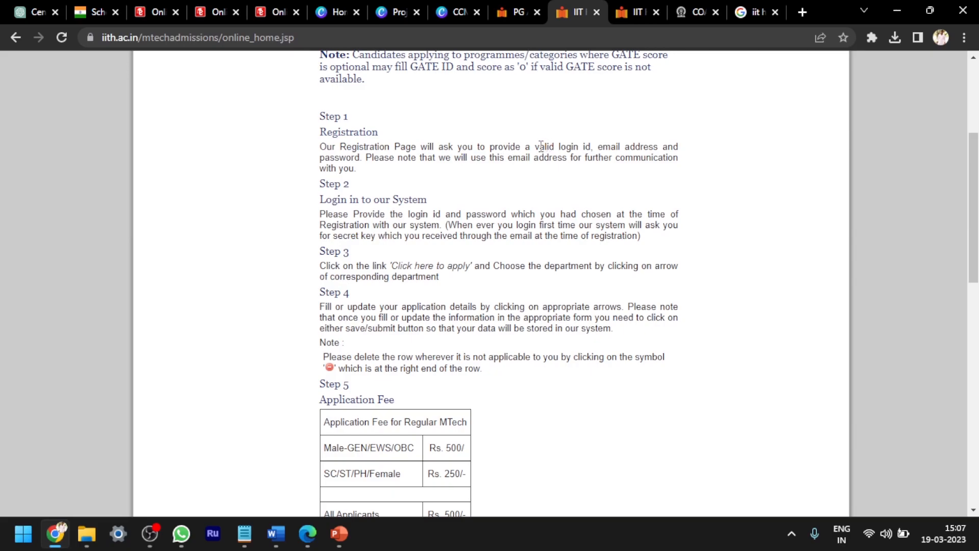
double_click(612, 146)
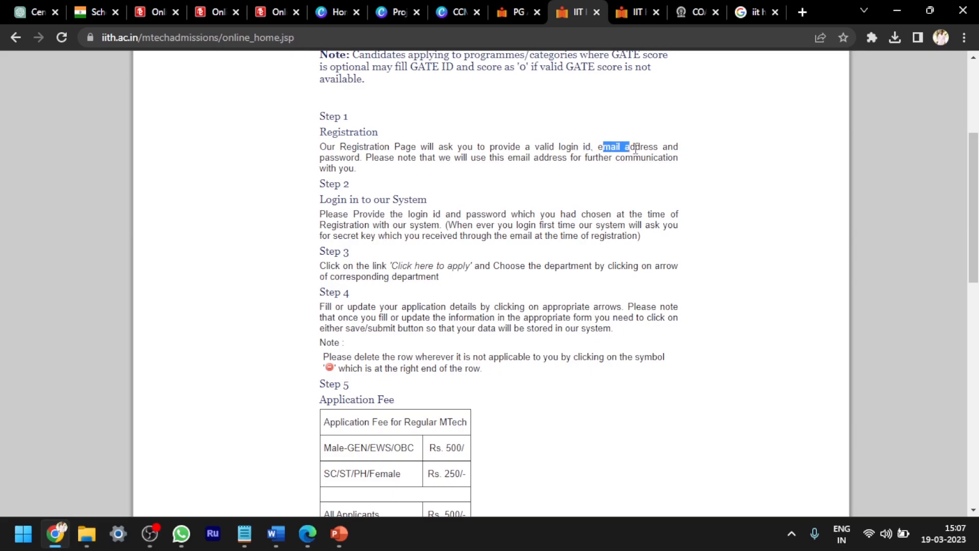
double_click(340, 157)
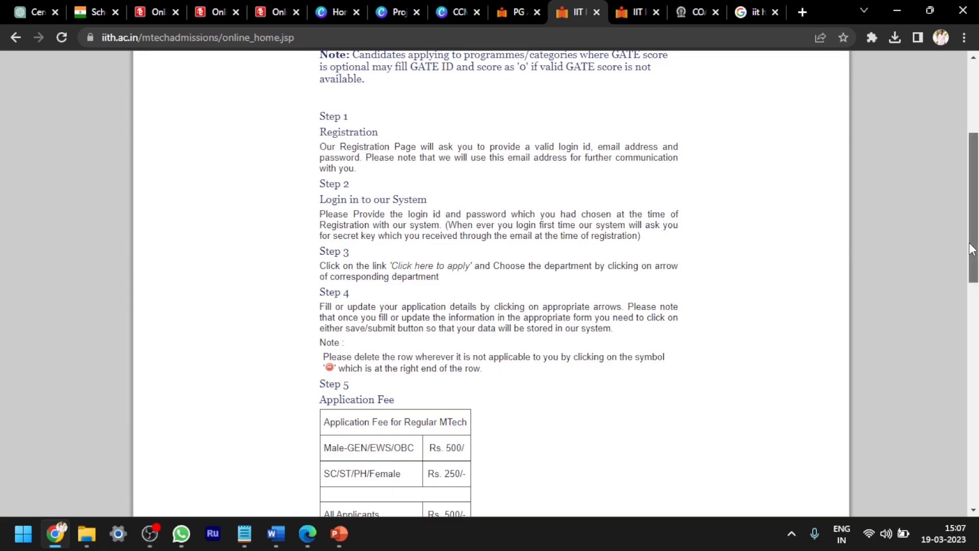
Scroll to Step 3, highlight 'Click here to apply', and continue to the fee table
scroll(down, 3)
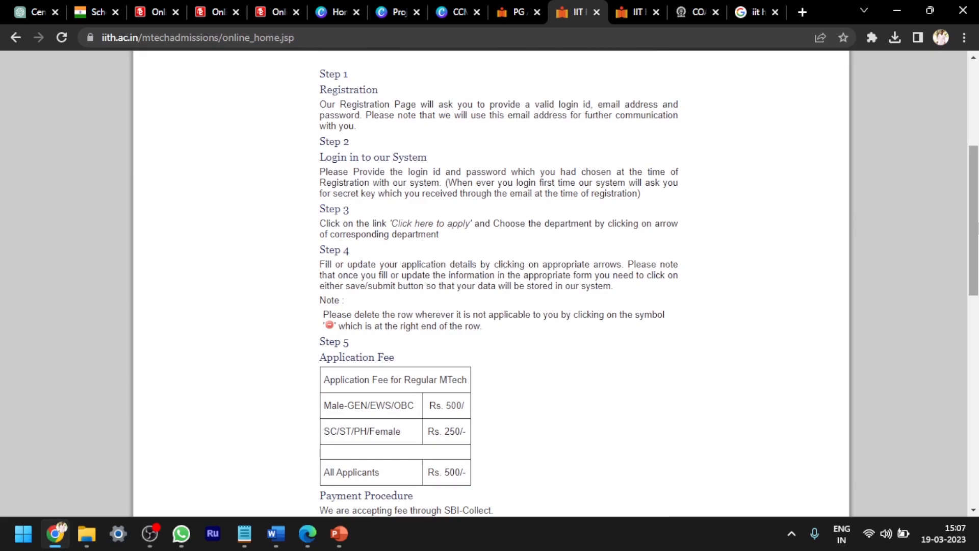
scroll(down, 3)
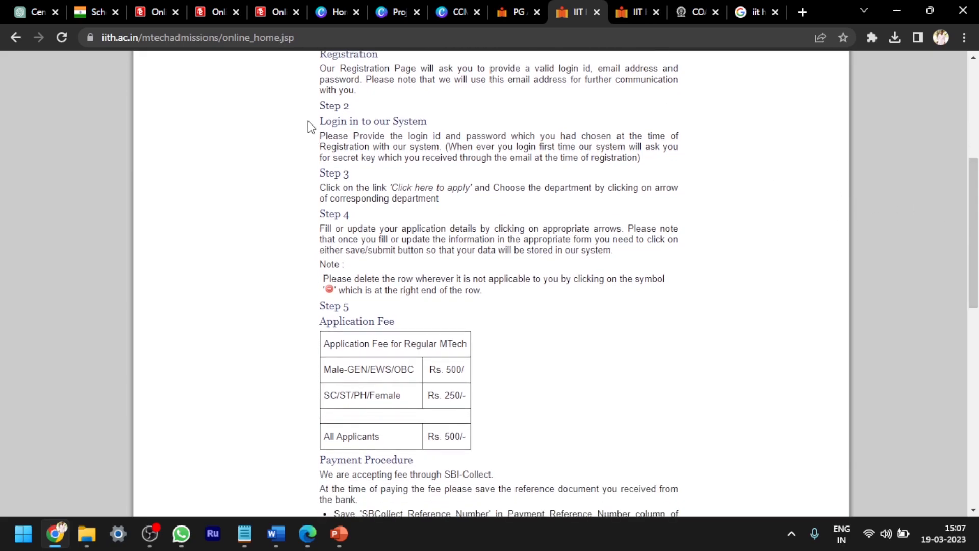
double_click(333, 121)
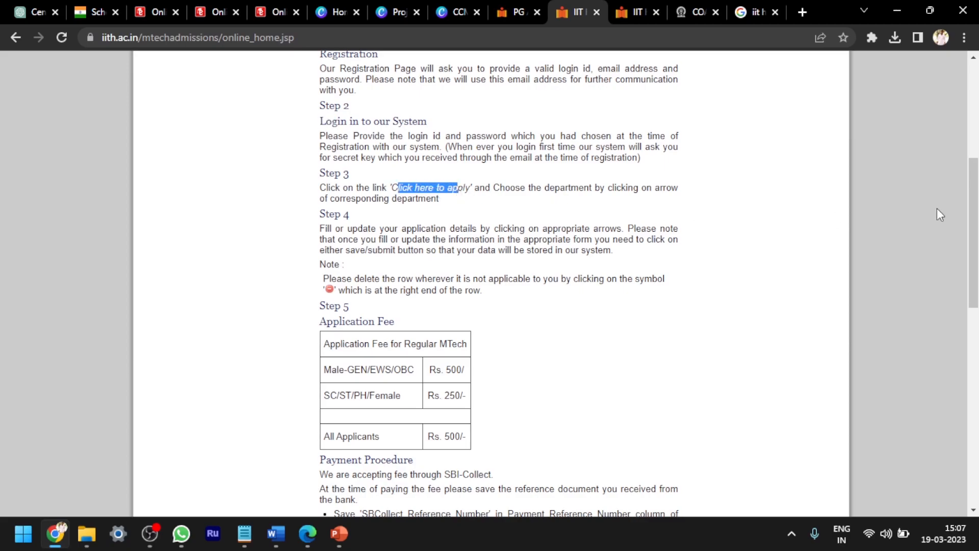
scroll(down, 3)
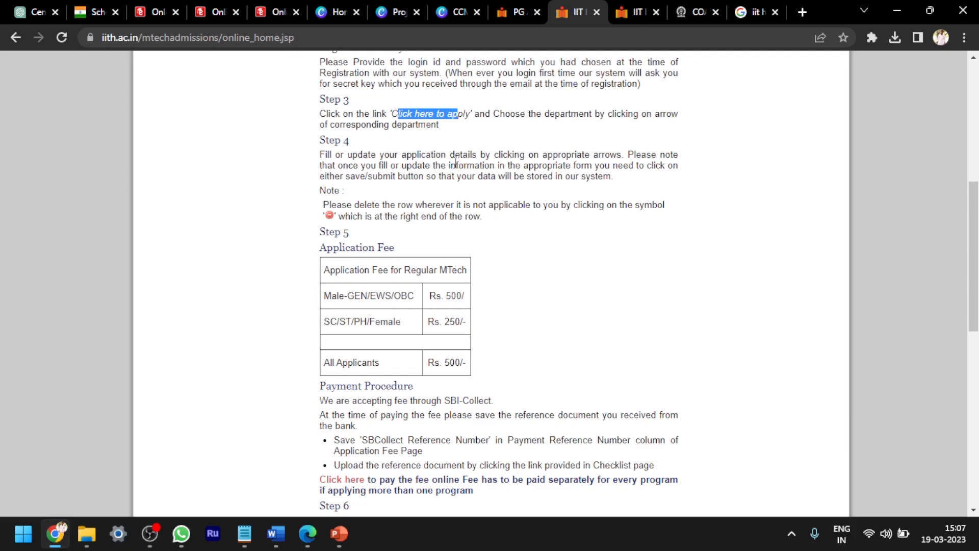
mouse_move(956, 261)
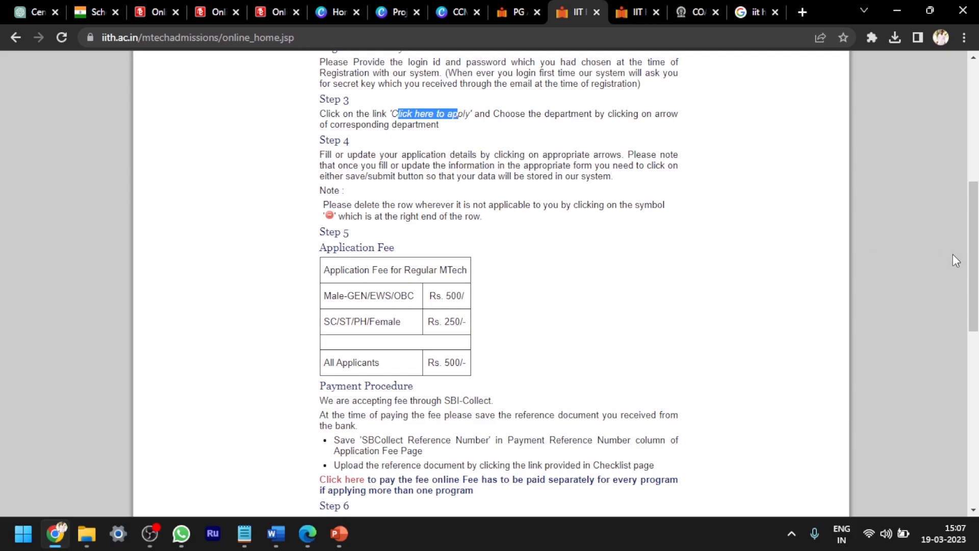
scroll(down, 3)
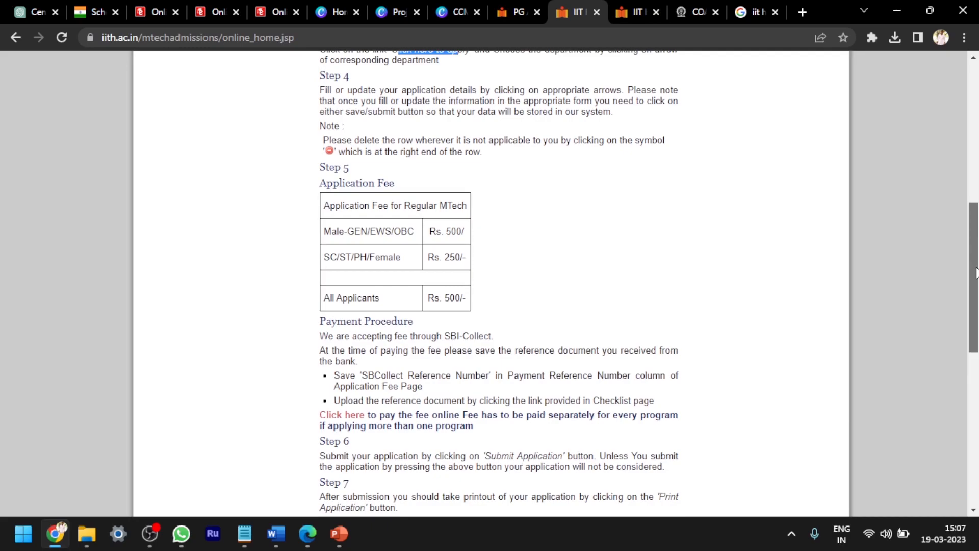
scroll(down, 3)
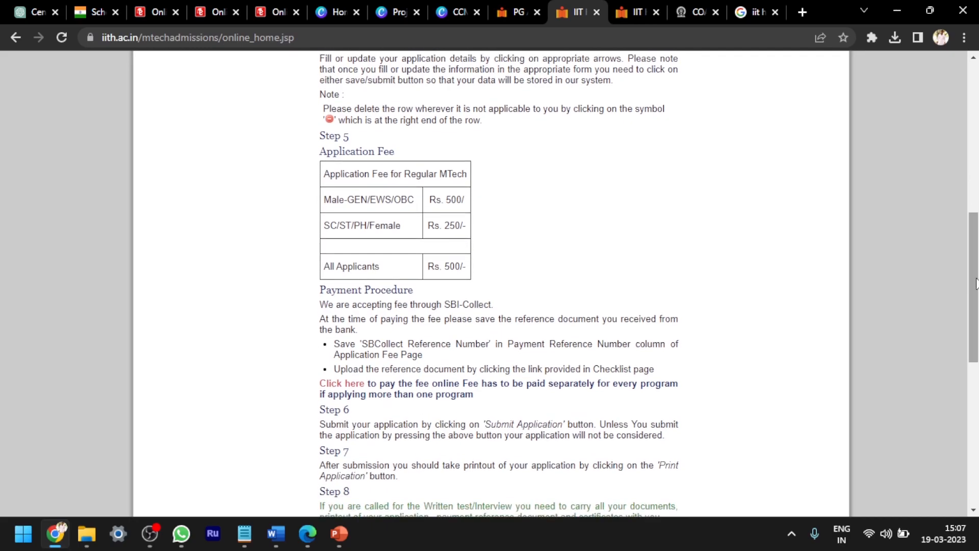
double_click(351, 151)
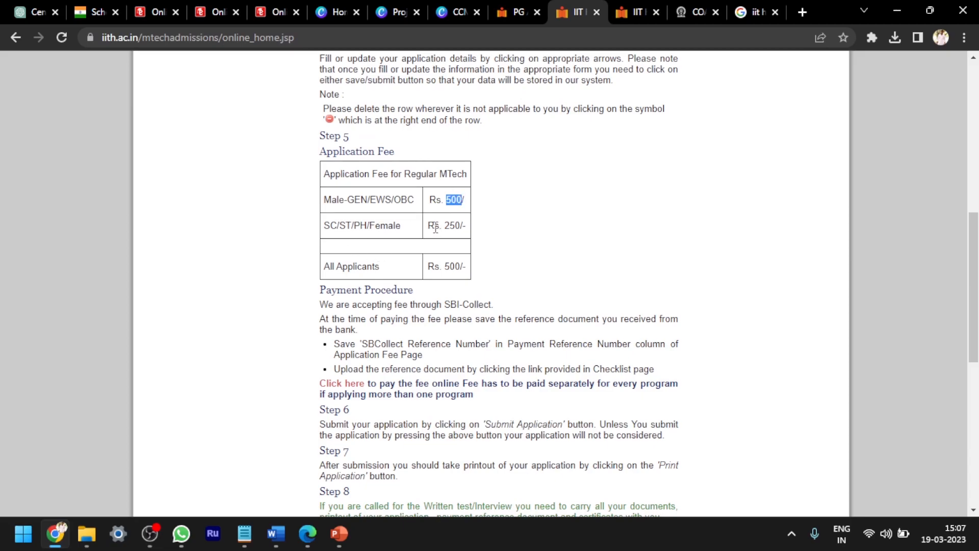
double_click(453, 226)
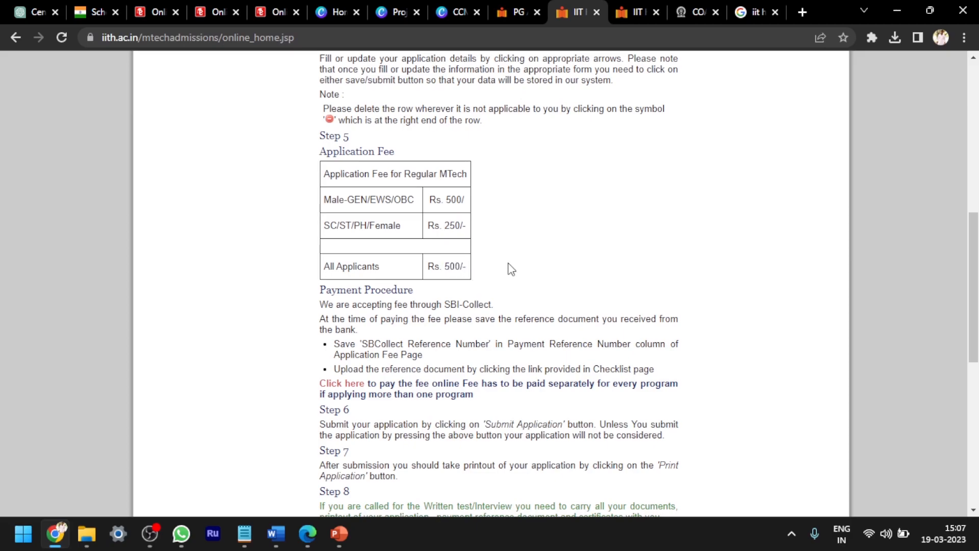
Follow the red Payment Procedure 'Click here' link to the SBI Collect fee page
scroll(down, 3)
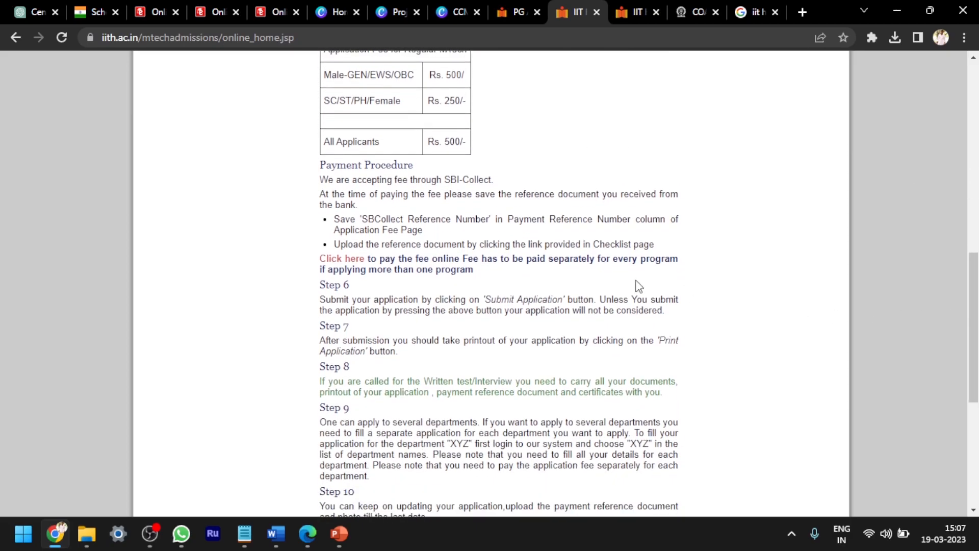
mouse_move(371, 195)
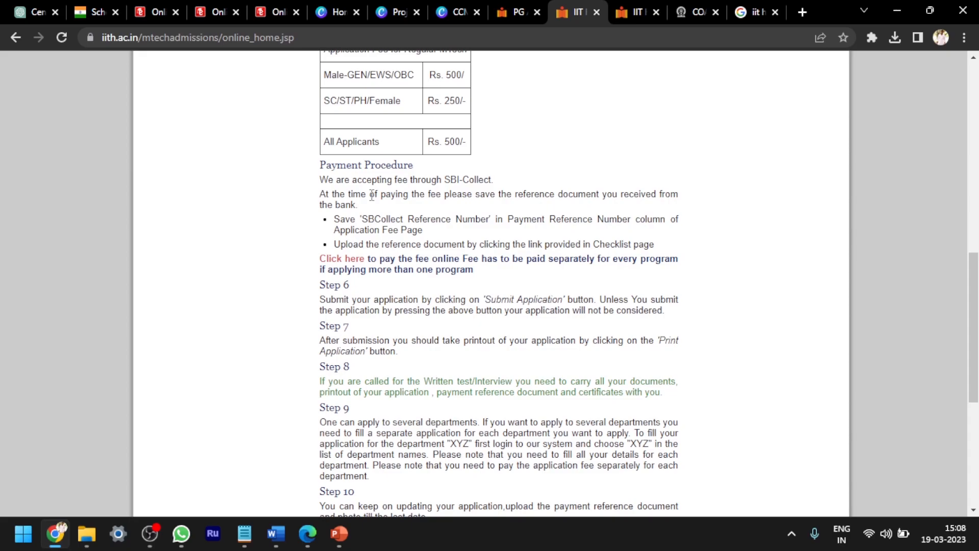
mouse_move(224, 240)
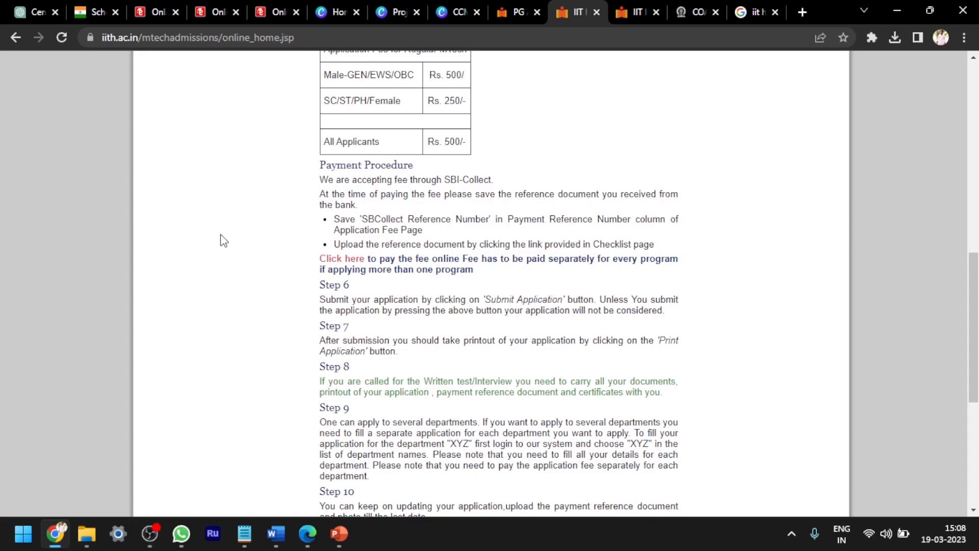
mouse_move(337, 262)
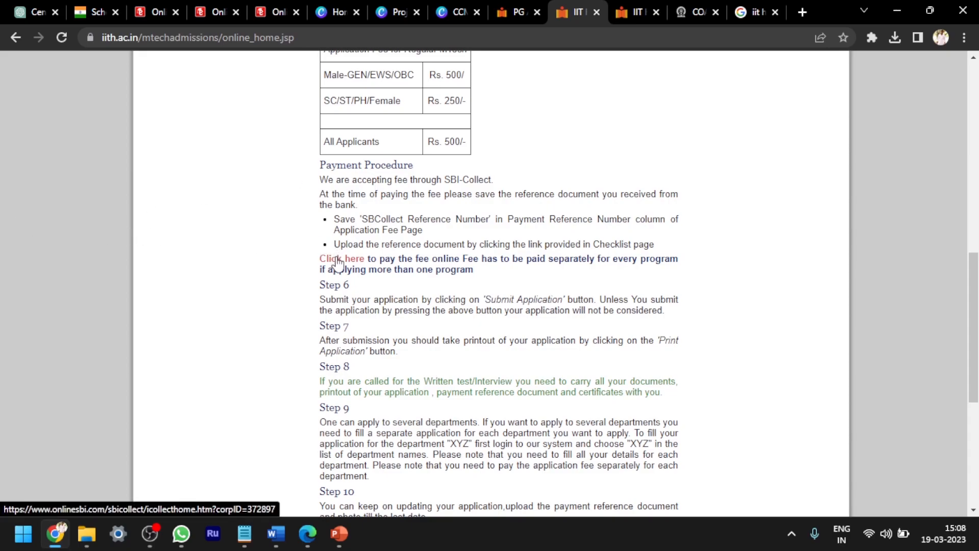
click(342, 258)
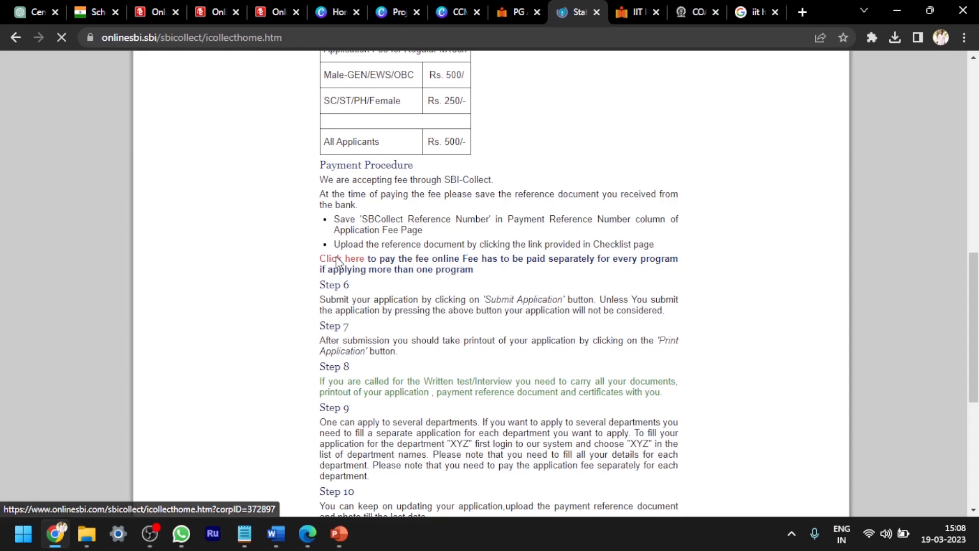
Filter SBI Collect Educational Institutions to Telangana and select Indian Institute of Technology, Hyderabad
click(342, 258)
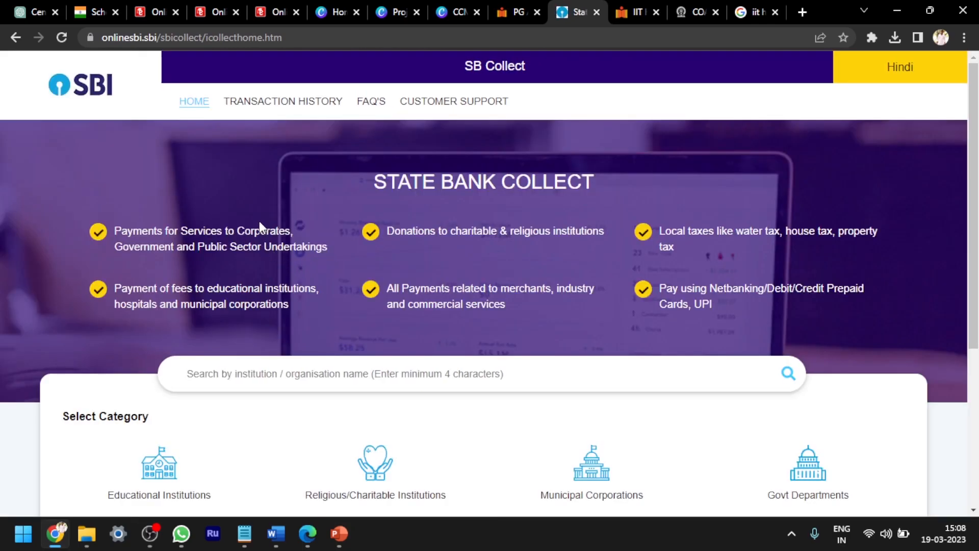
scroll(down, 3)
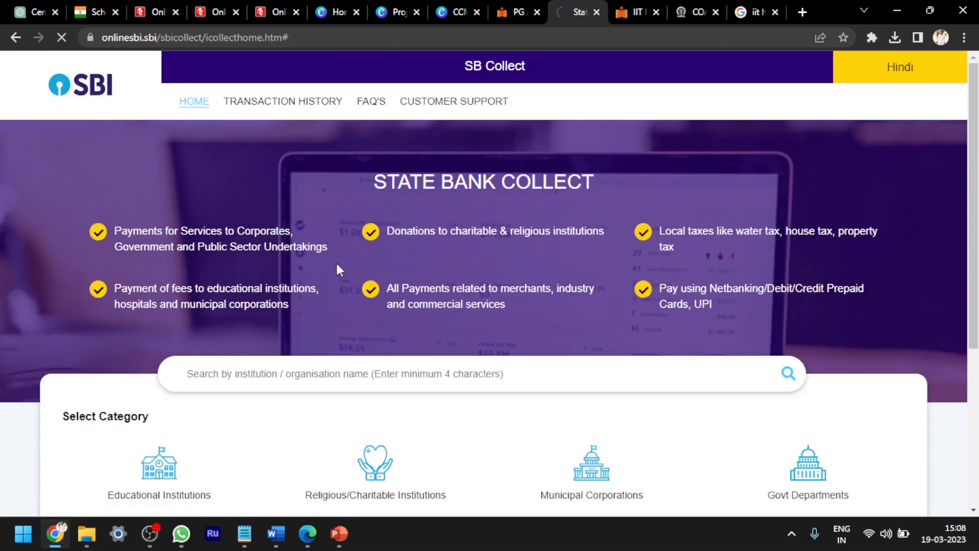
click(158, 475)
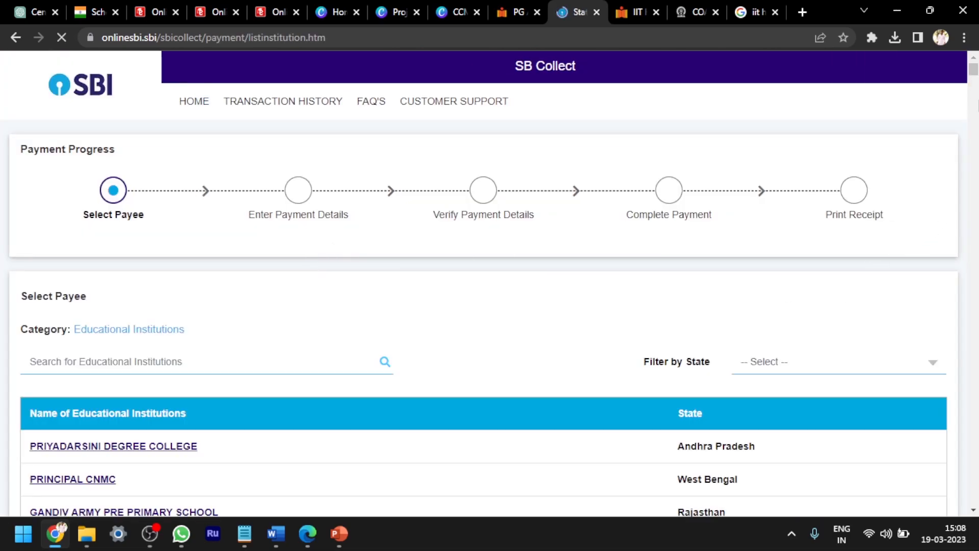
scroll(down, 3)
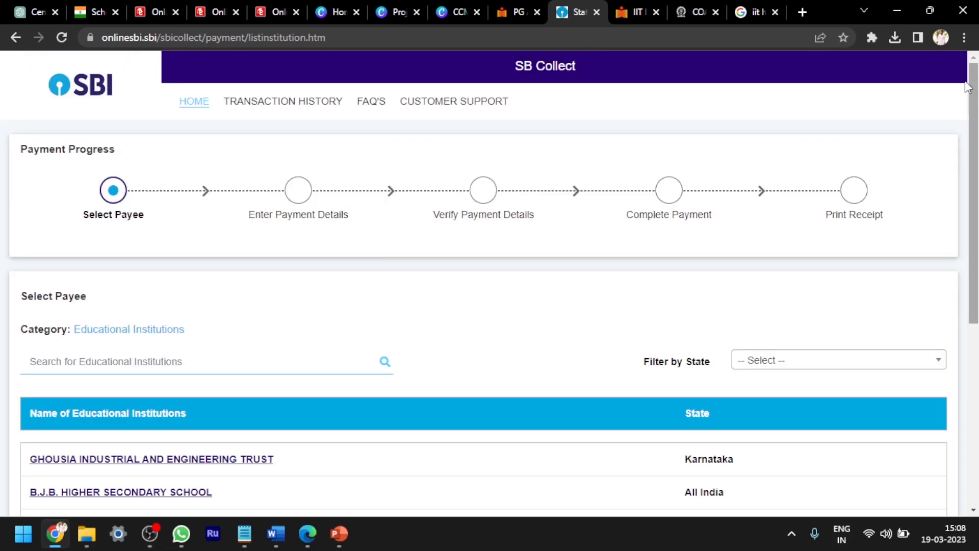
click(837, 359)
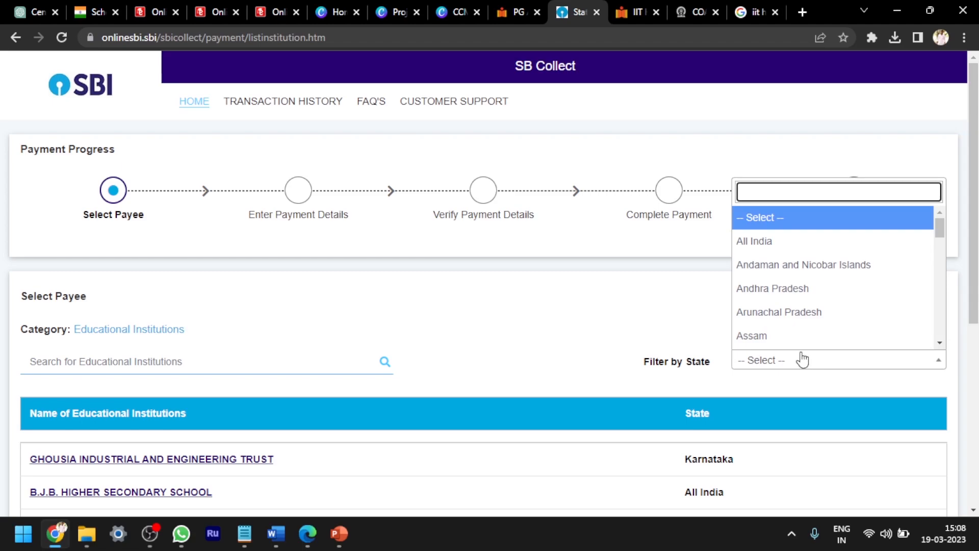
text(t)
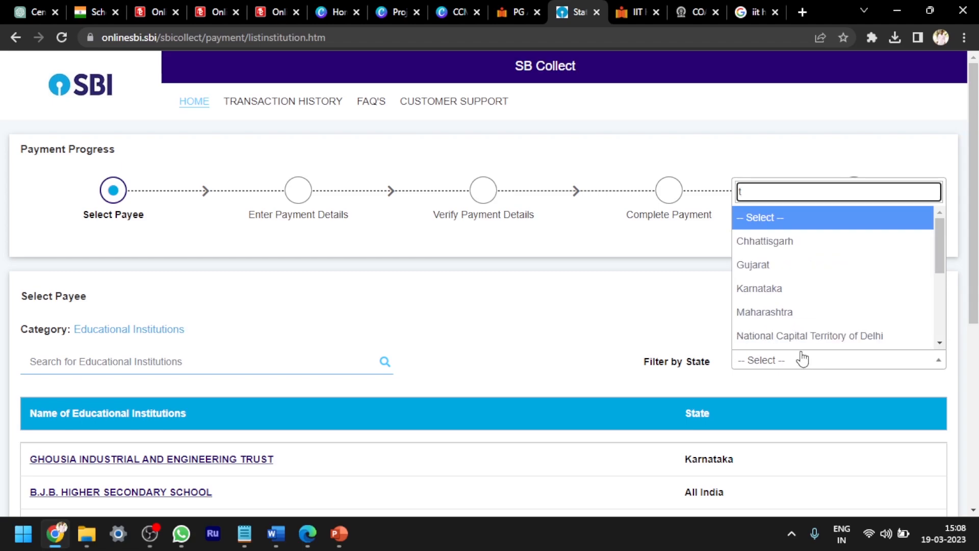
mouse_move(912, 258)
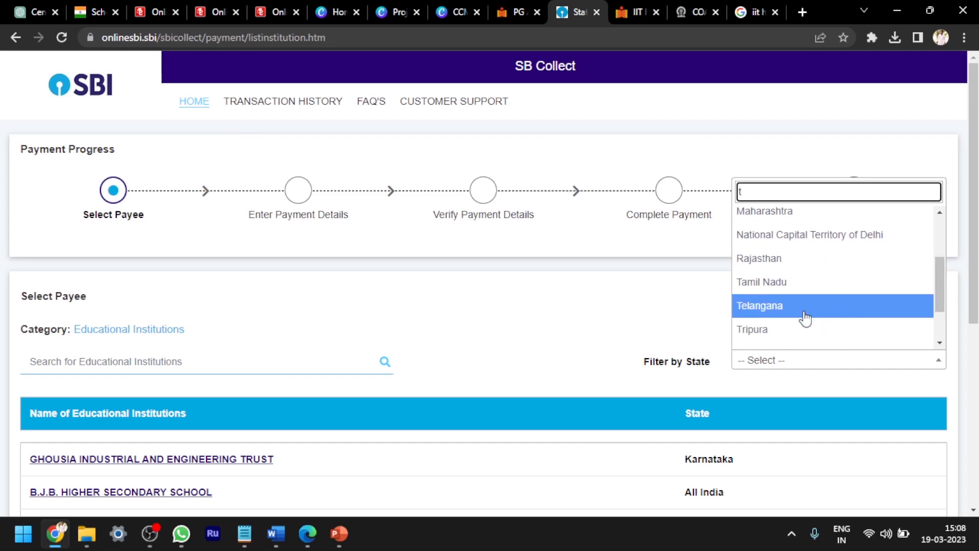
click(759, 305)
text(indi)
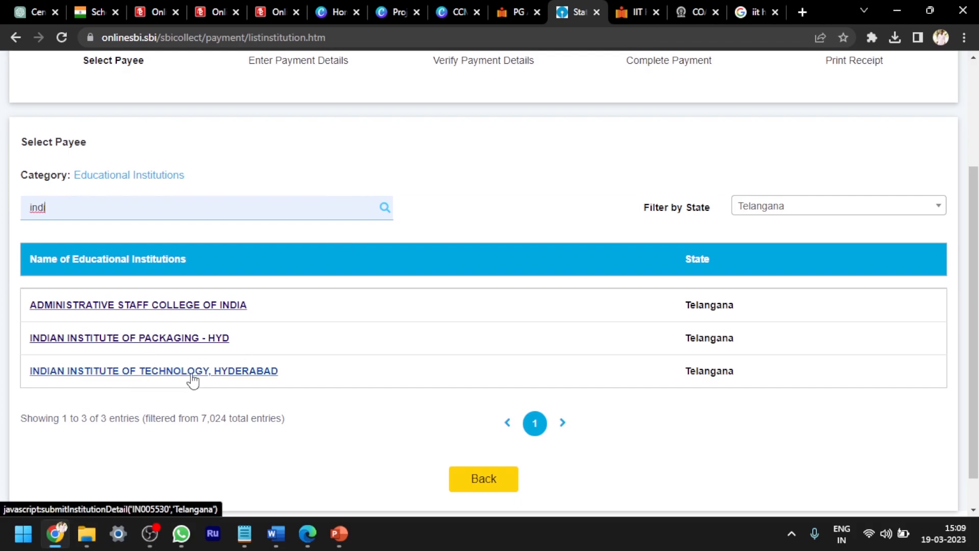
click(153, 370)
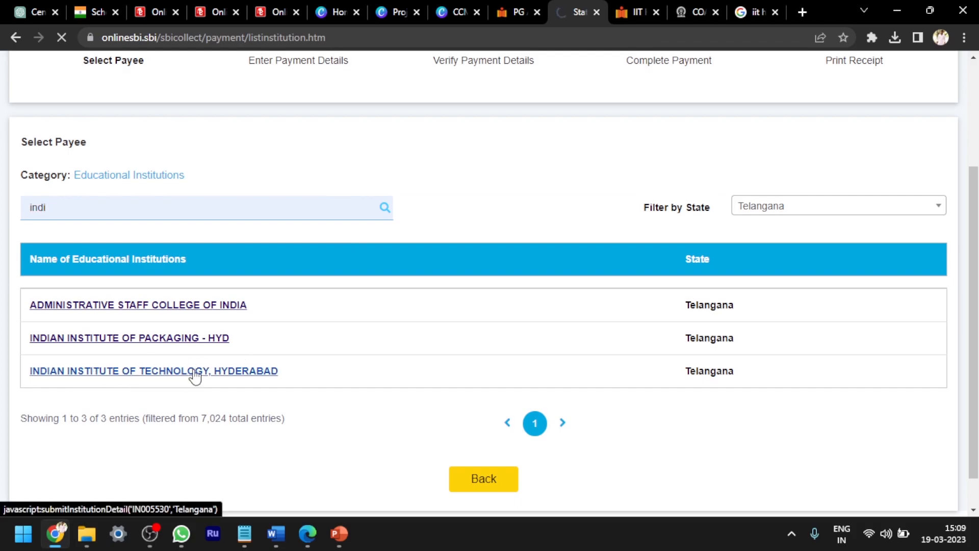
Set the payment category to 'Application Fee-Regular- GEN/OBC-Male/Transgender'
click(154, 370)
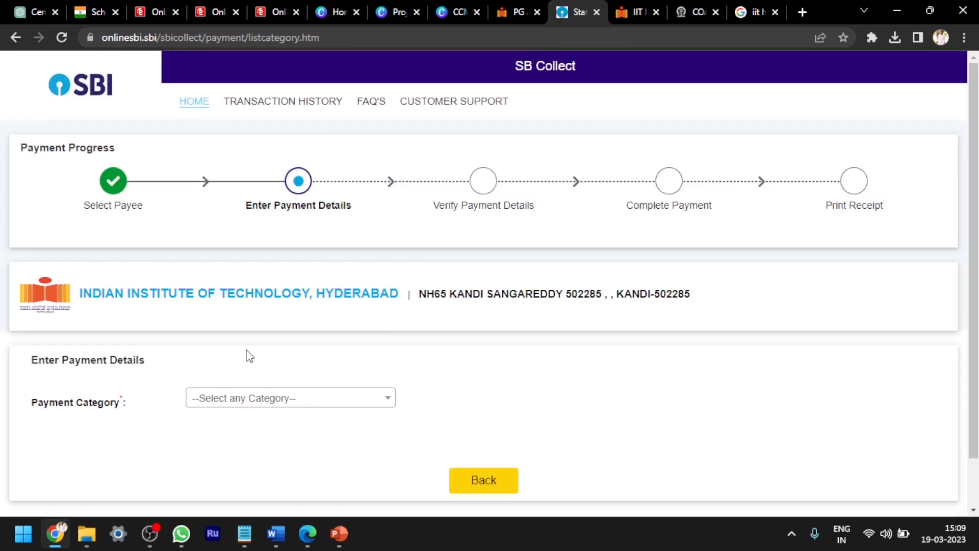
click(289, 398)
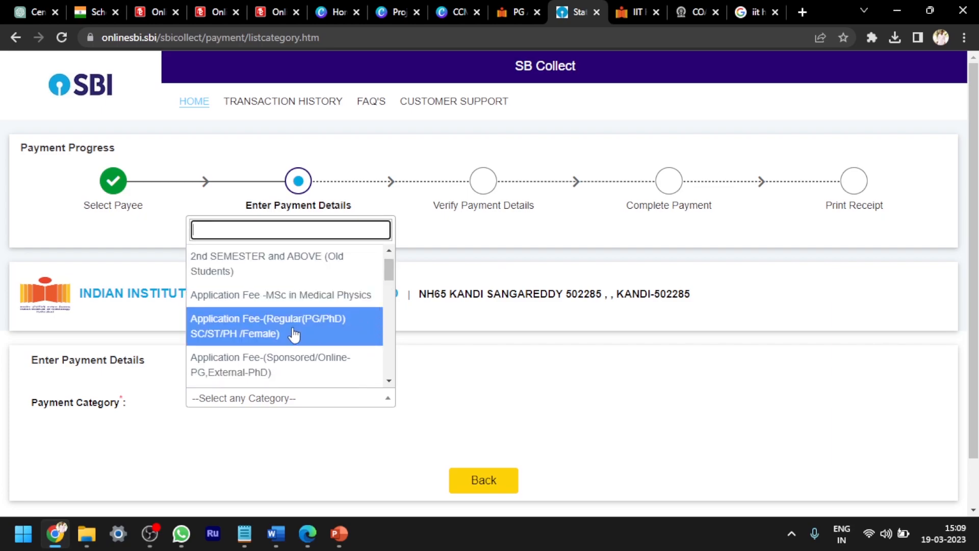
mouse_move(286, 329)
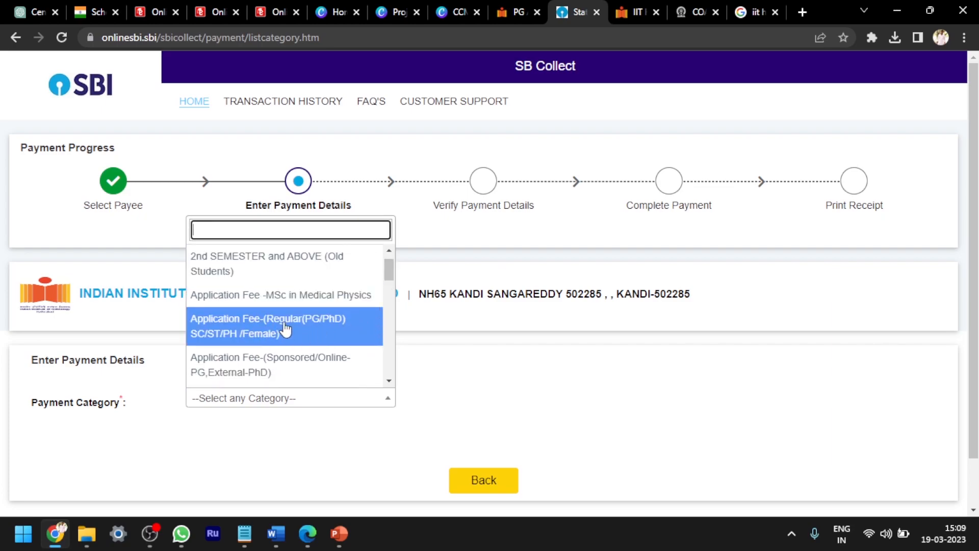
mouse_move(275, 339)
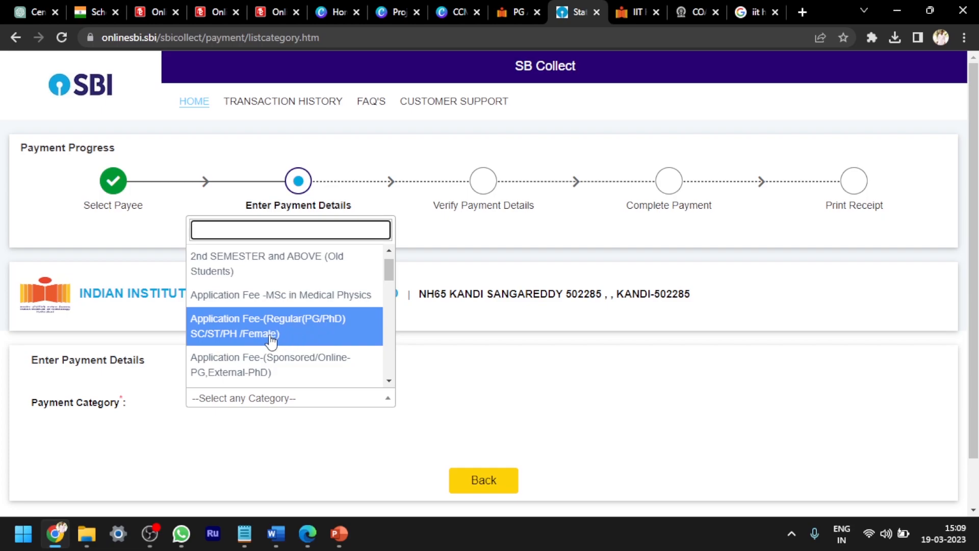
mouse_move(336, 351)
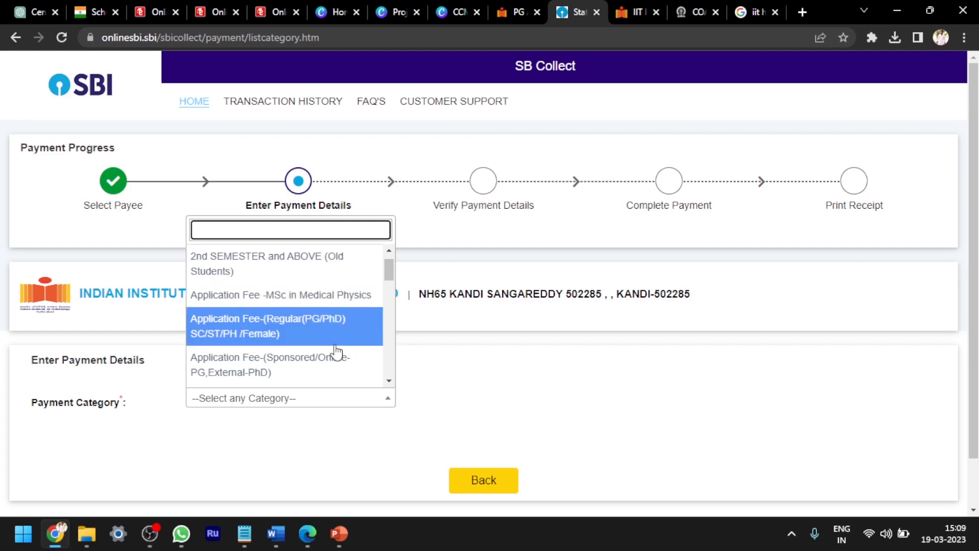
mouse_move(334, 364)
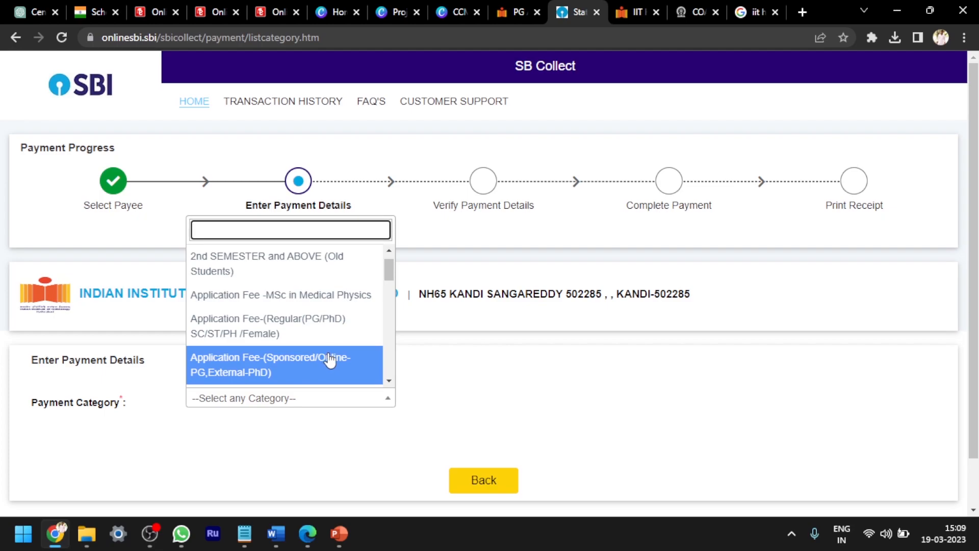
scroll(down, 3)
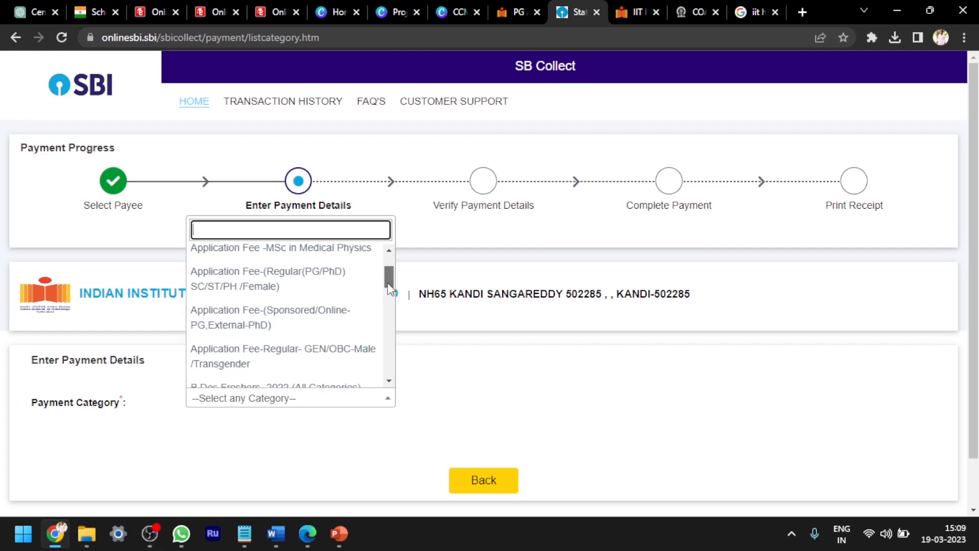
mouse_move(317, 351)
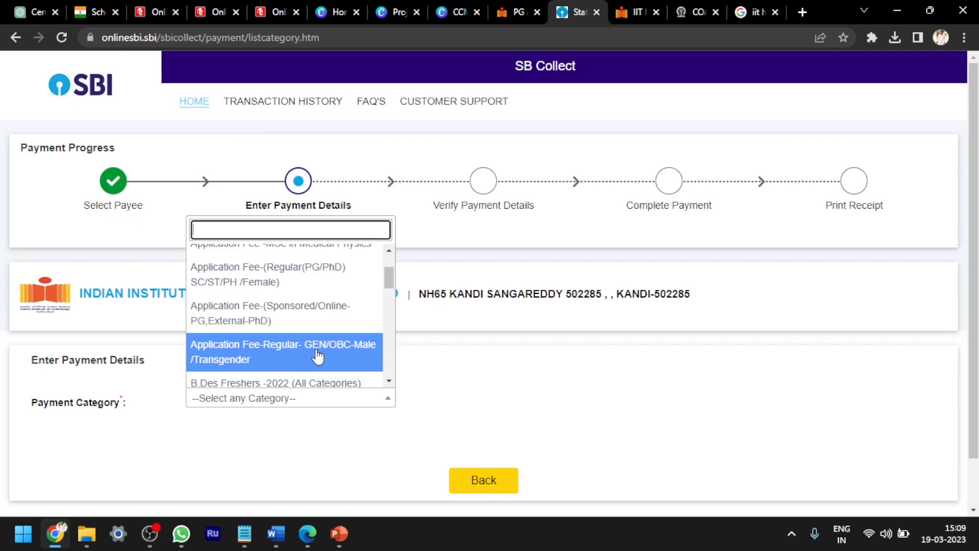
mouse_move(288, 355)
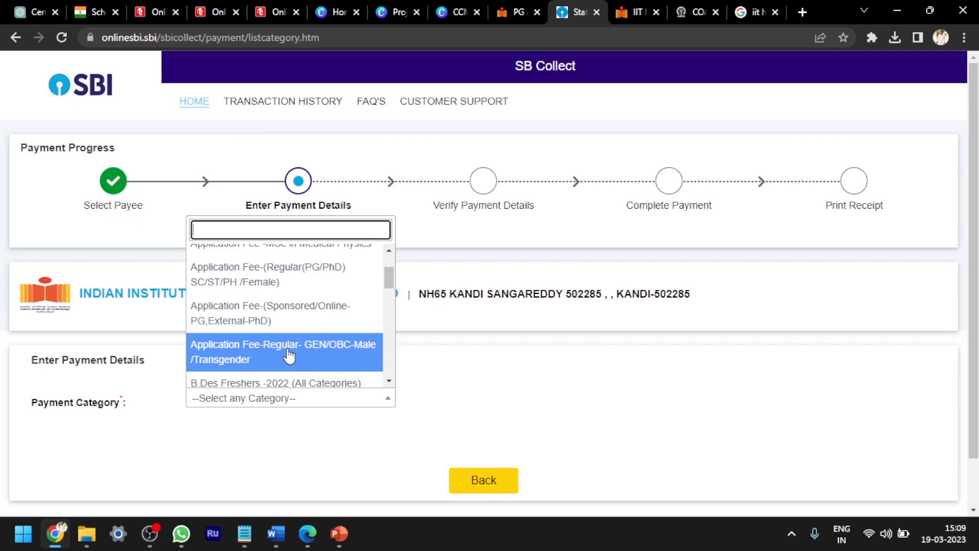
click(283, 351)
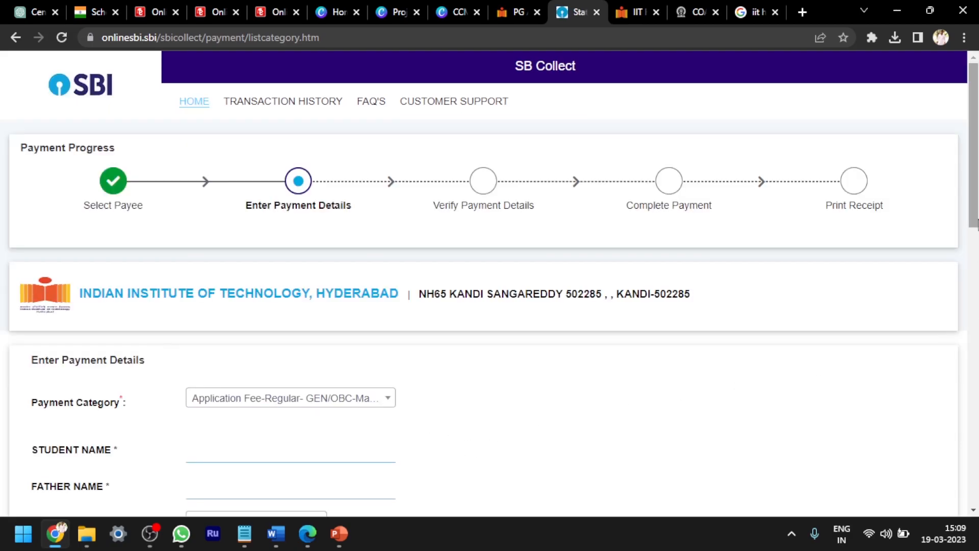
Fill the fee form with programme MTech, category OBC and gender Male
scroll(down, 3)
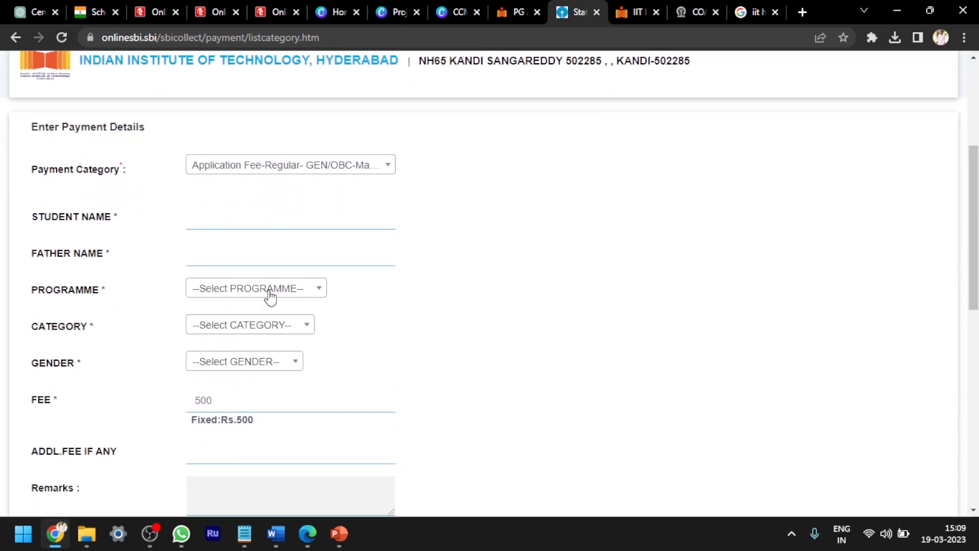
click(287, 217)
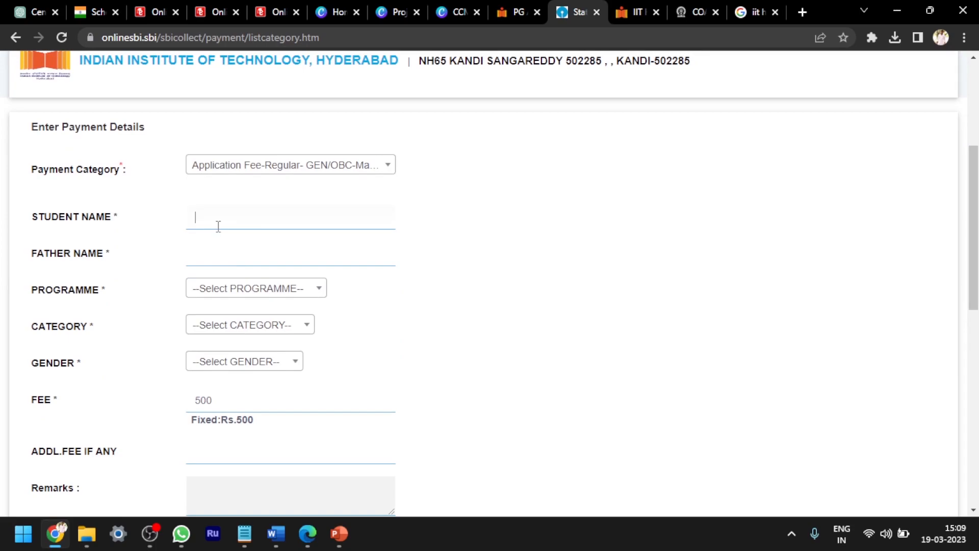
click(255, 287)
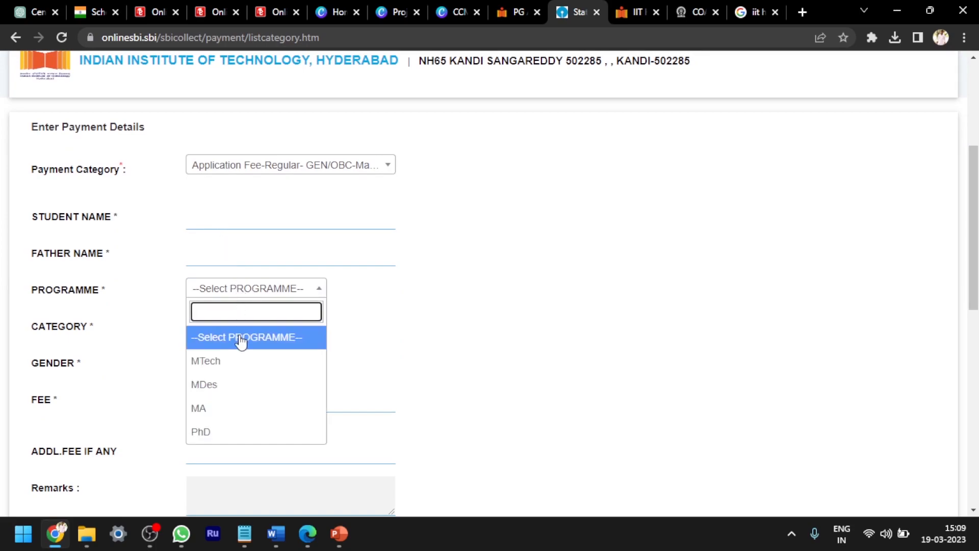
click(206, 360)
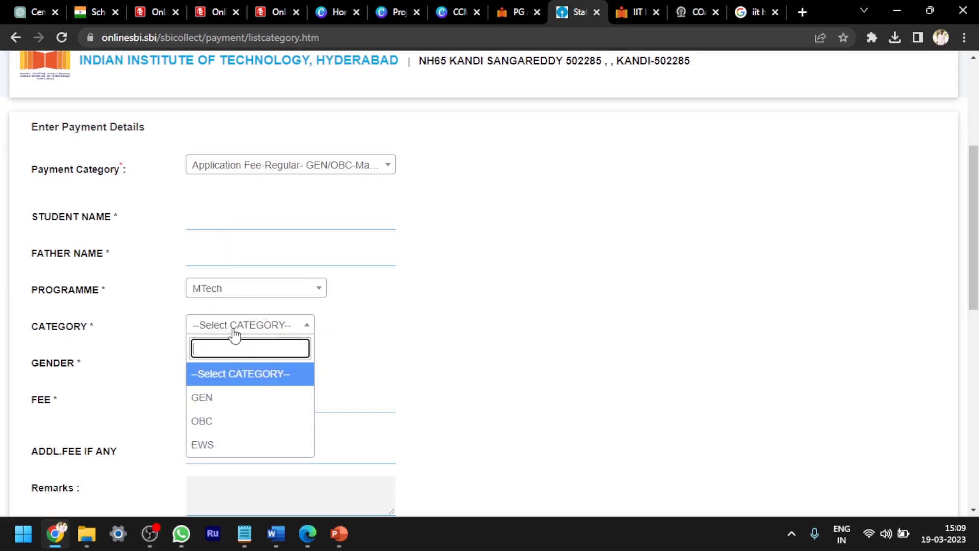
click(201, 420)
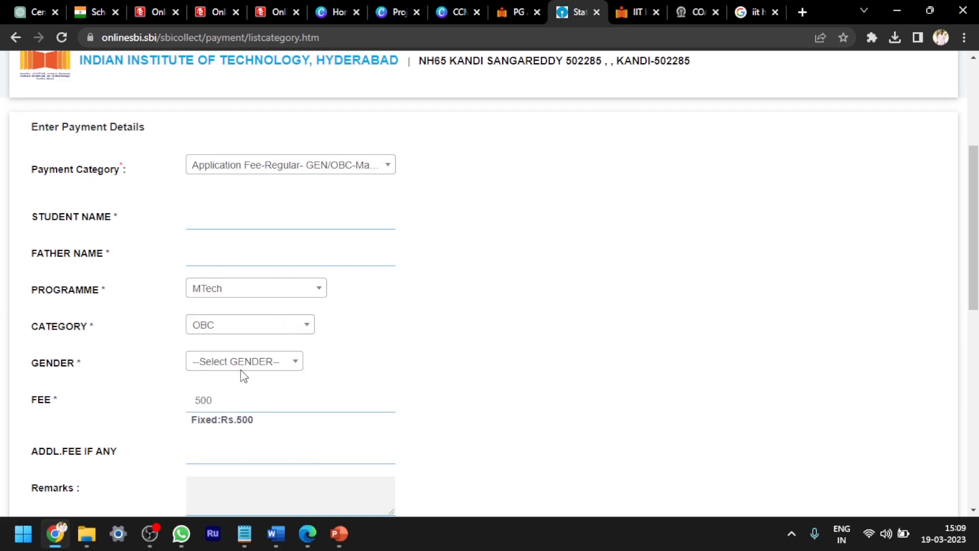
click(244, 361)
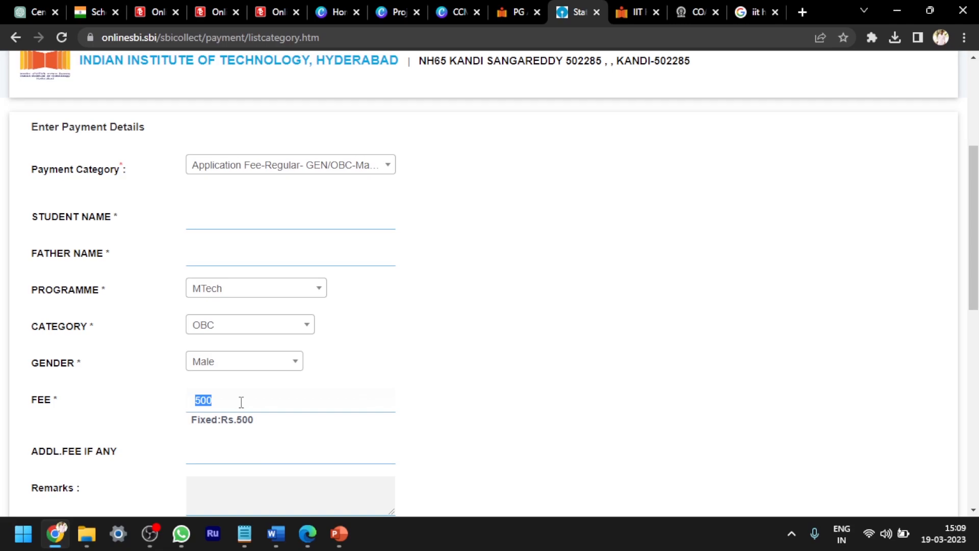
Review the form's fixed Rs.500 fee, then return to the IIT Hyderabad procedure page
scroll(down, 3)
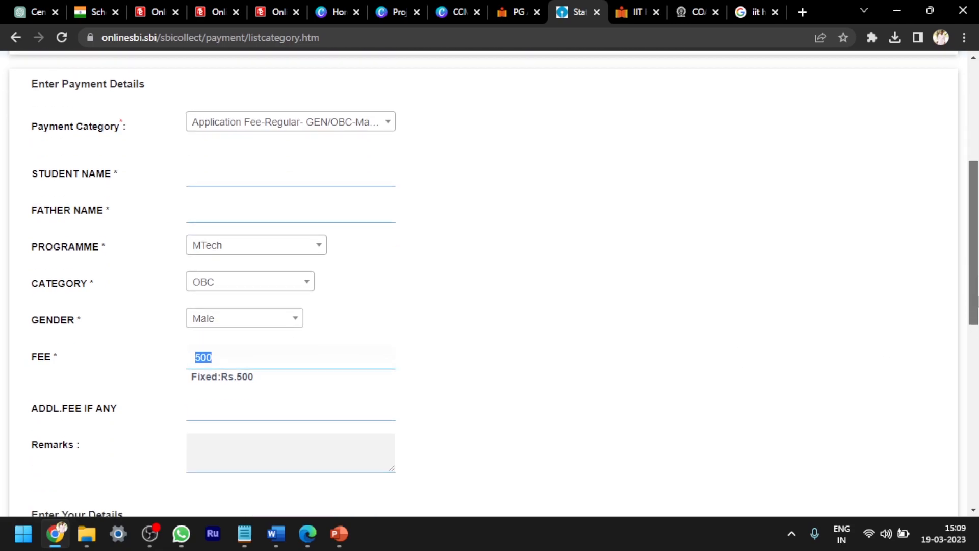
scroll(down, 3)
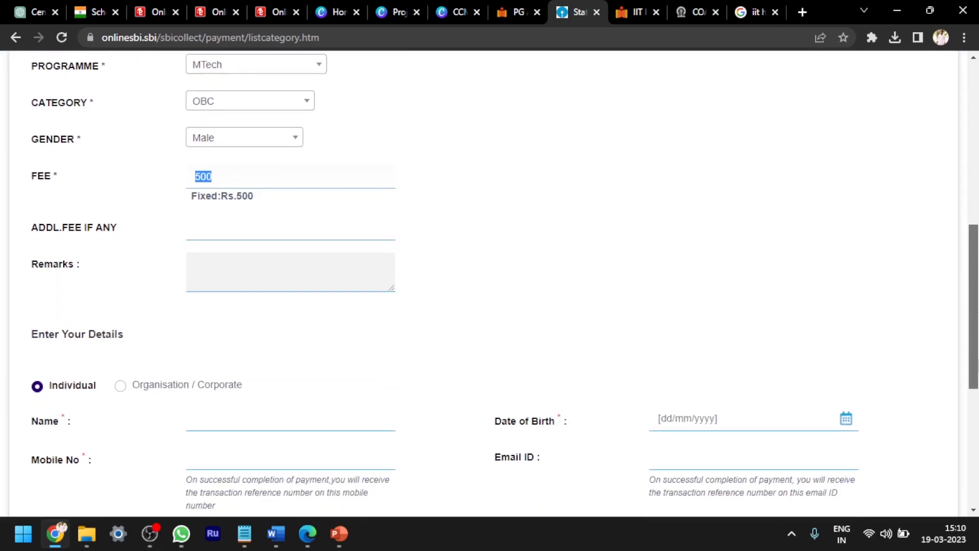
scroll(up, 3)
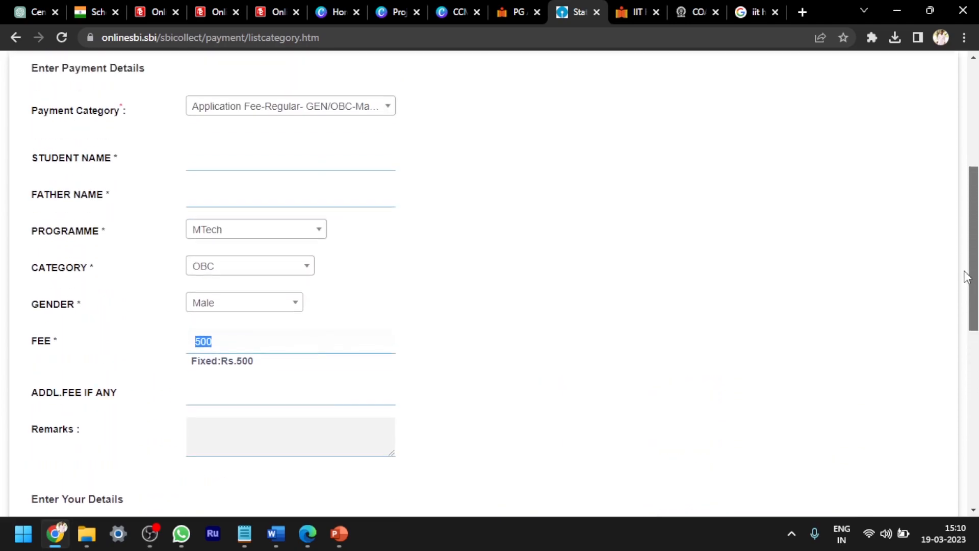
scroll(up, 3)
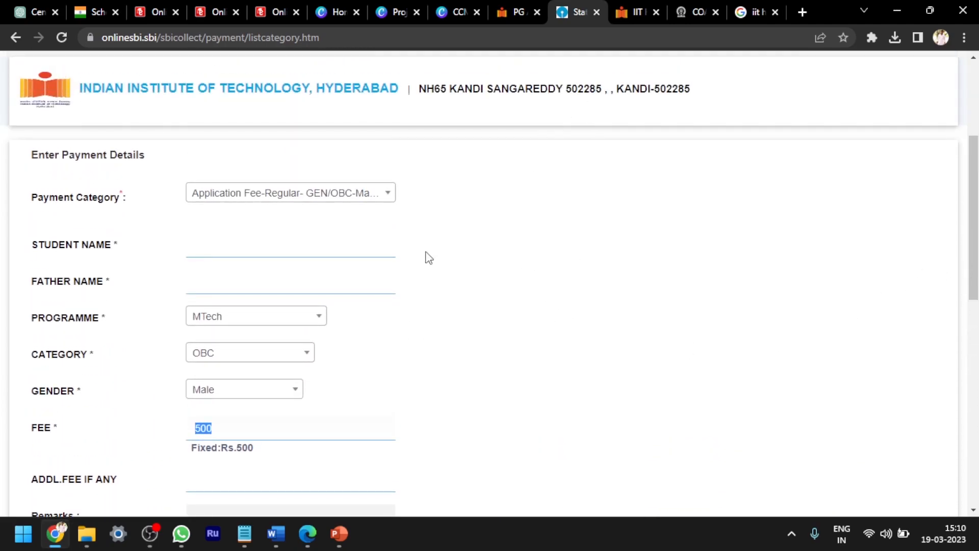
scroll(down, 3)
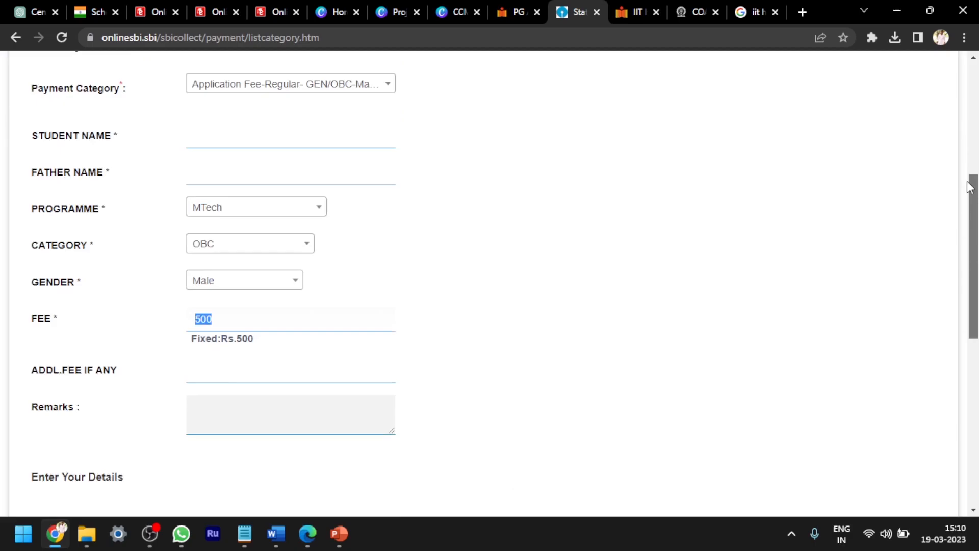
scroll(up, 3)
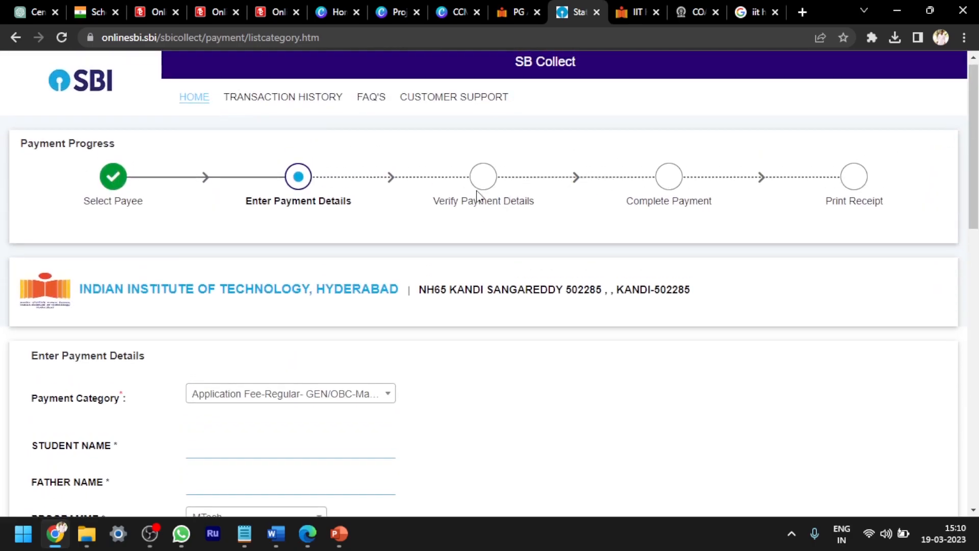
mouse_move(756, 221)
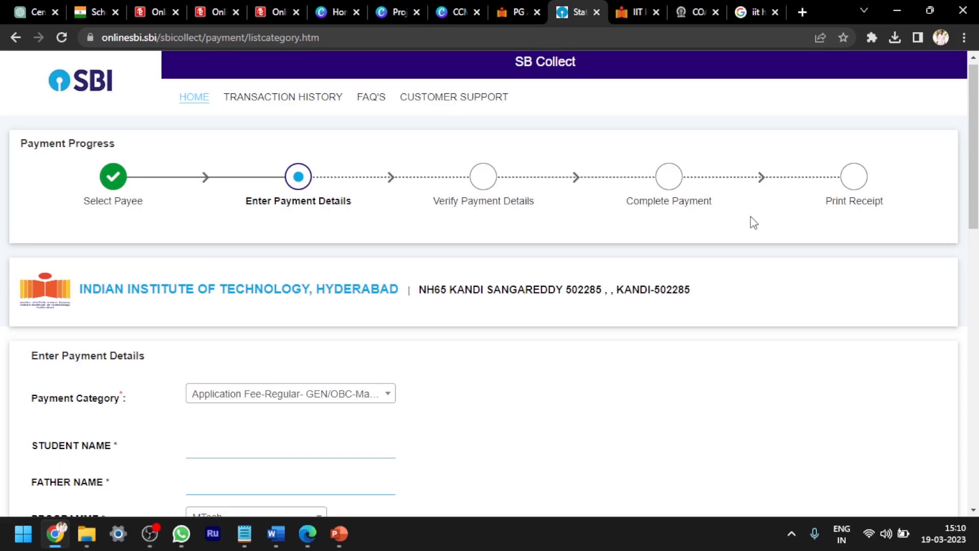
click(513, 12)
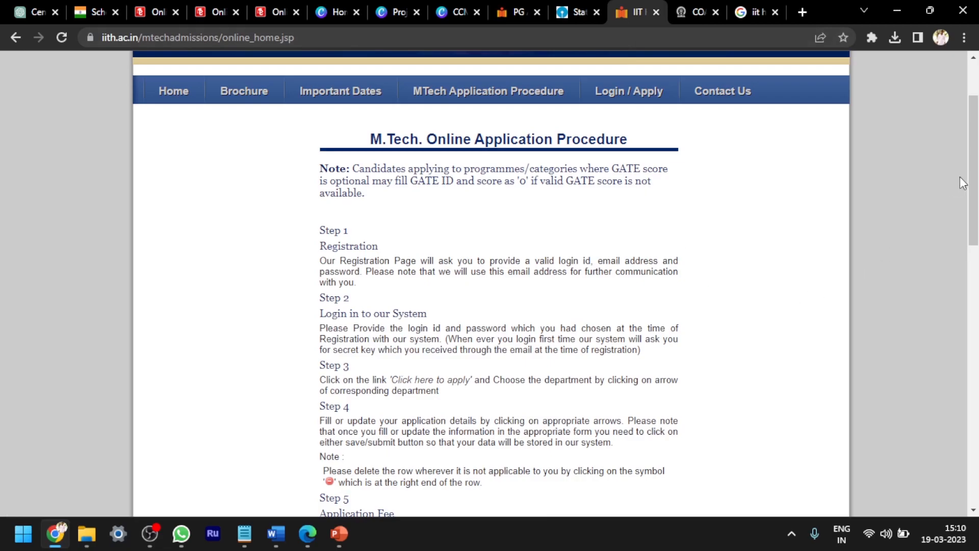
scroll(down, 3)
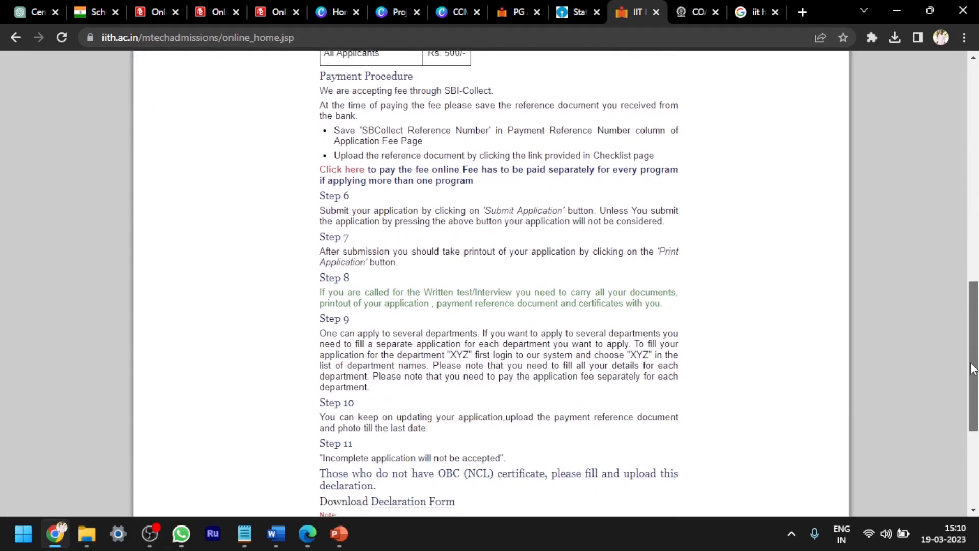
scroll(down, 3)
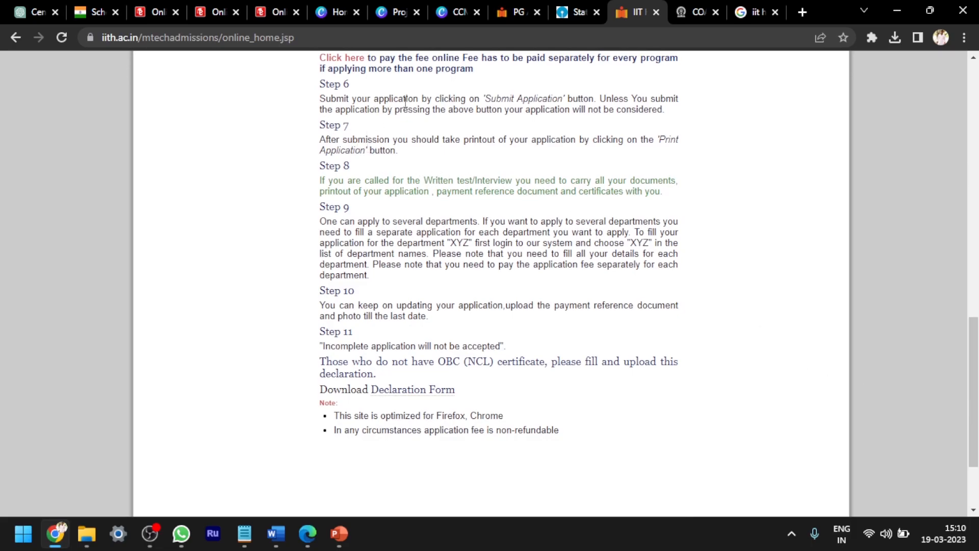
mouse_move(579, 163)
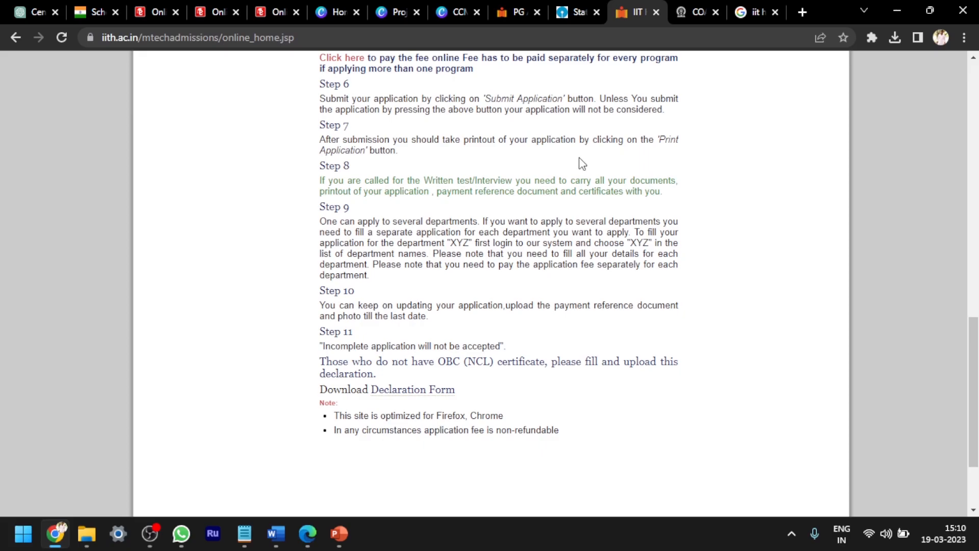
mouse_move(345, 137)
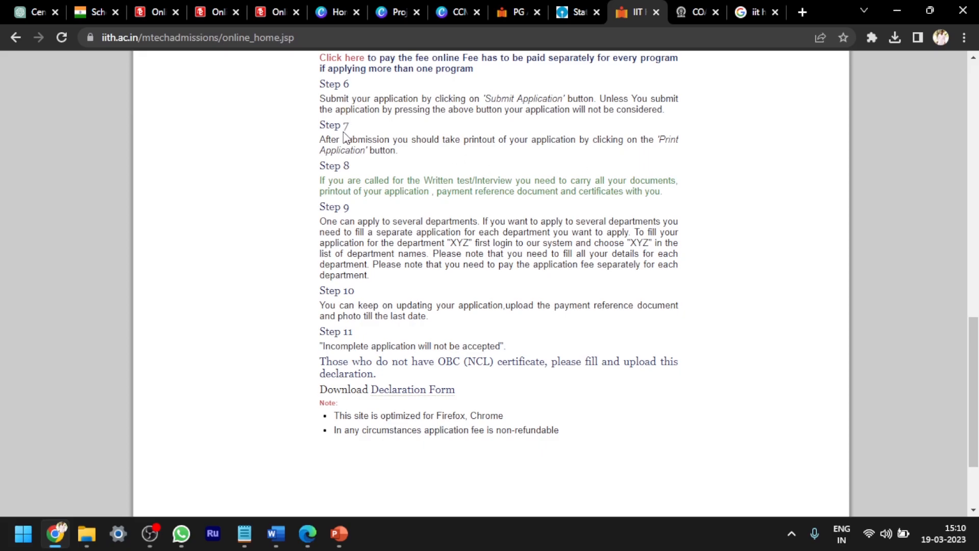
mouse_move(356, 218)
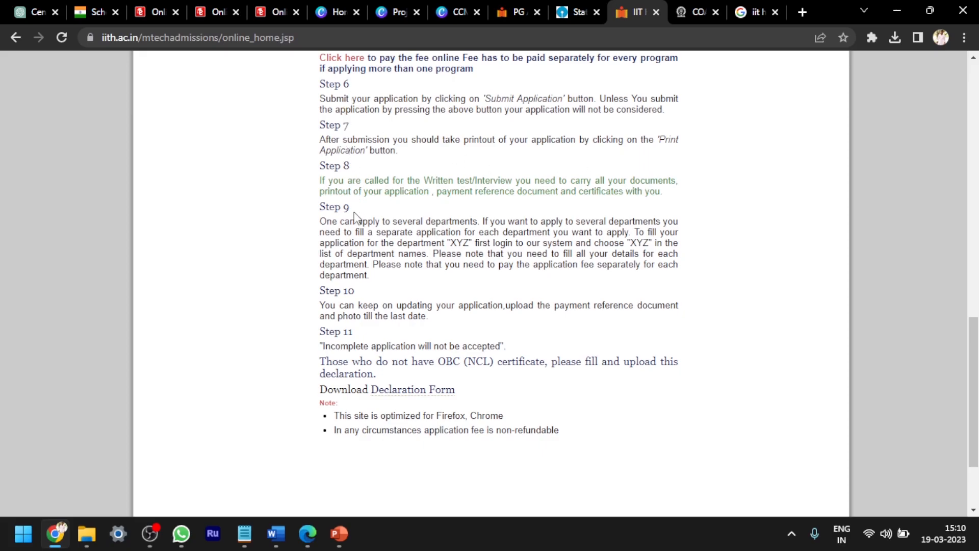
mouse_move(436, 183)
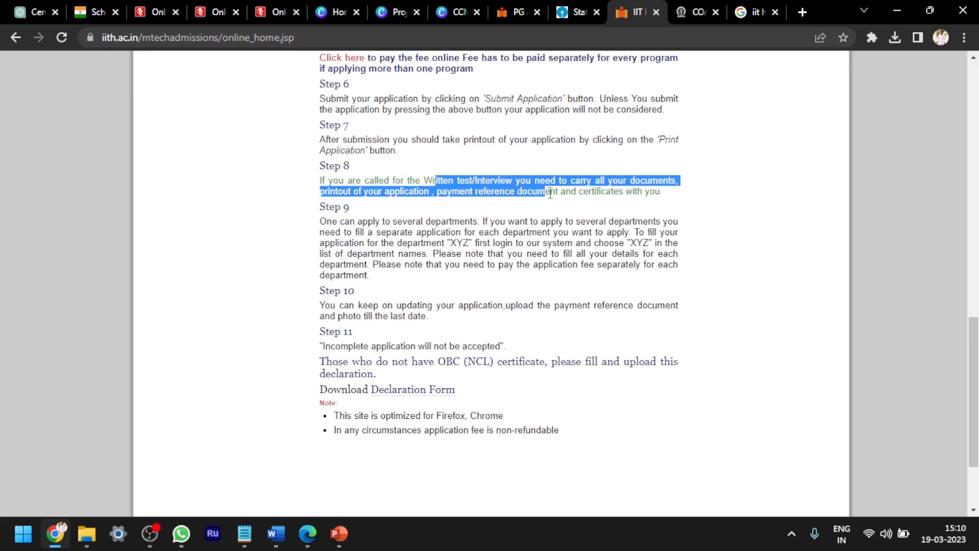
click(679, 203)
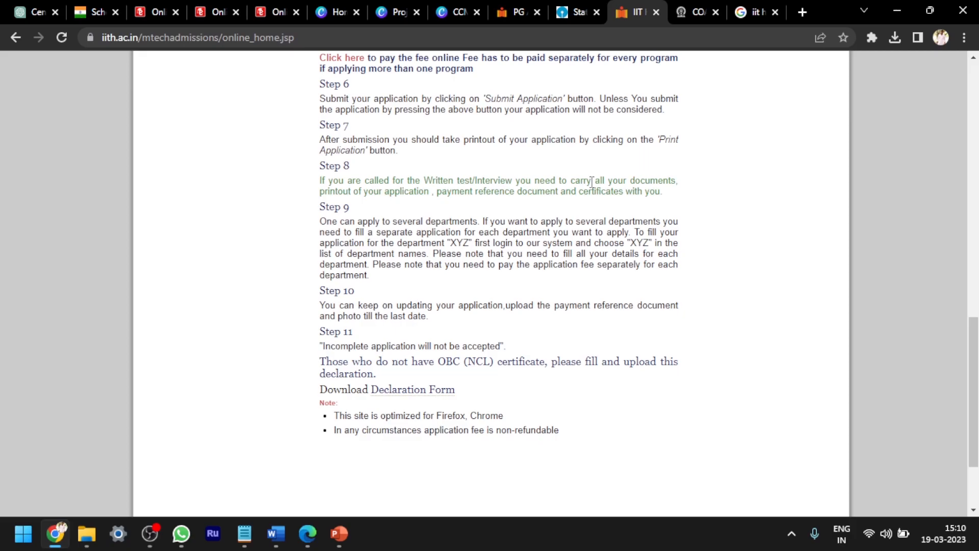
mouse_move(509, 221)
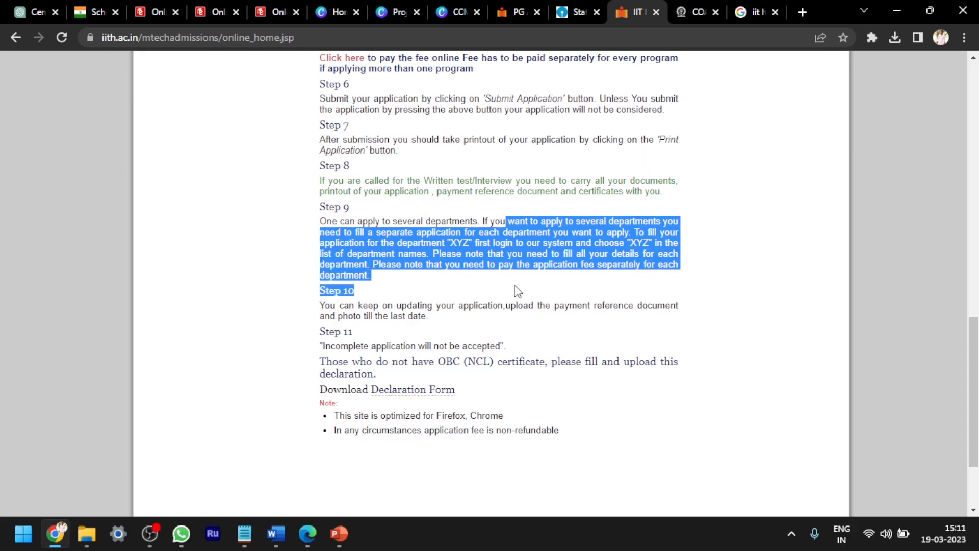
click(407, 287)
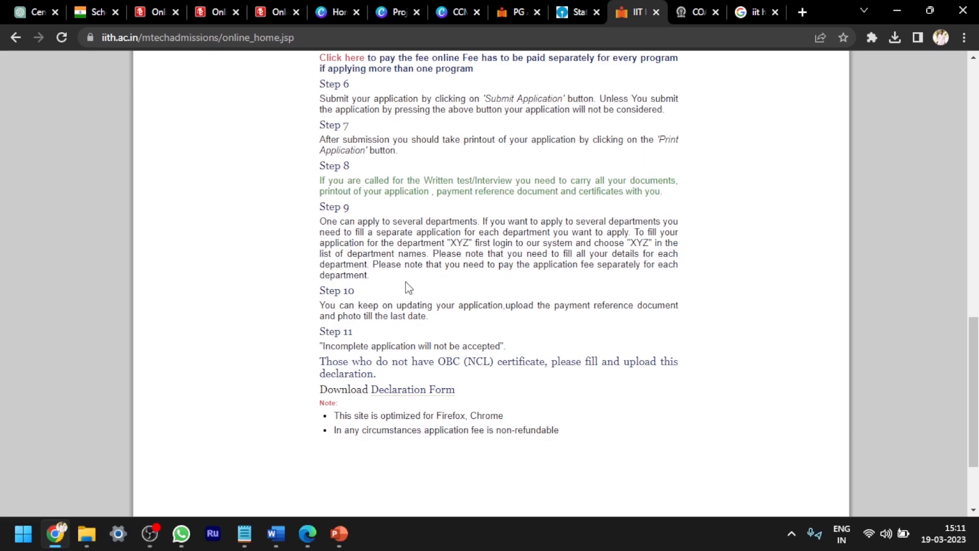
mouse_move(336, 355)
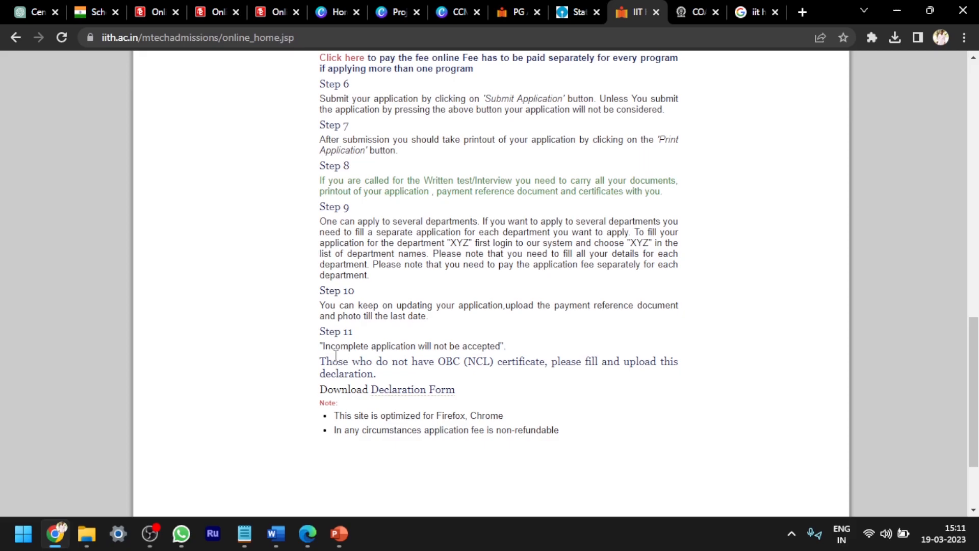
mouse_move(524, 343)
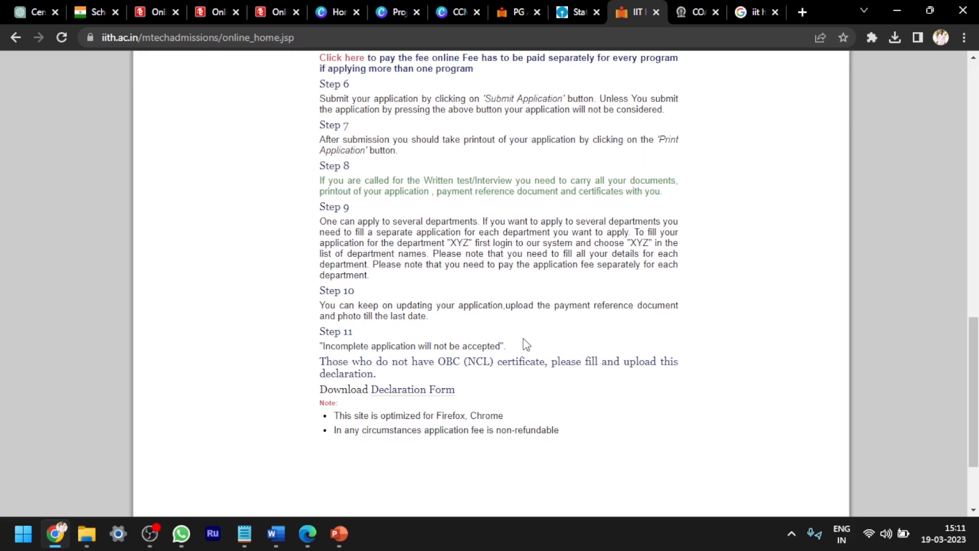
mouse_move(387, 173)
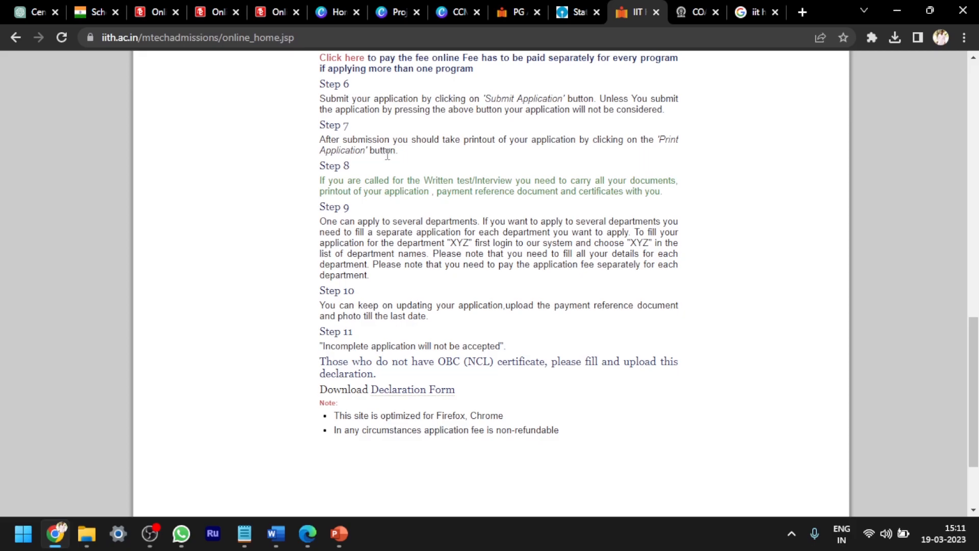
mouse_move(460, 361)
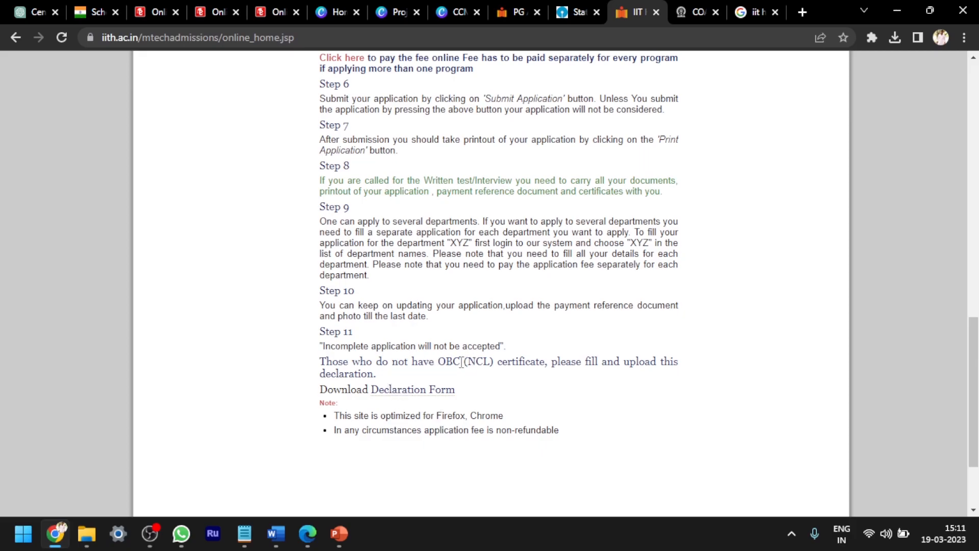
mouse_move(581, 387)
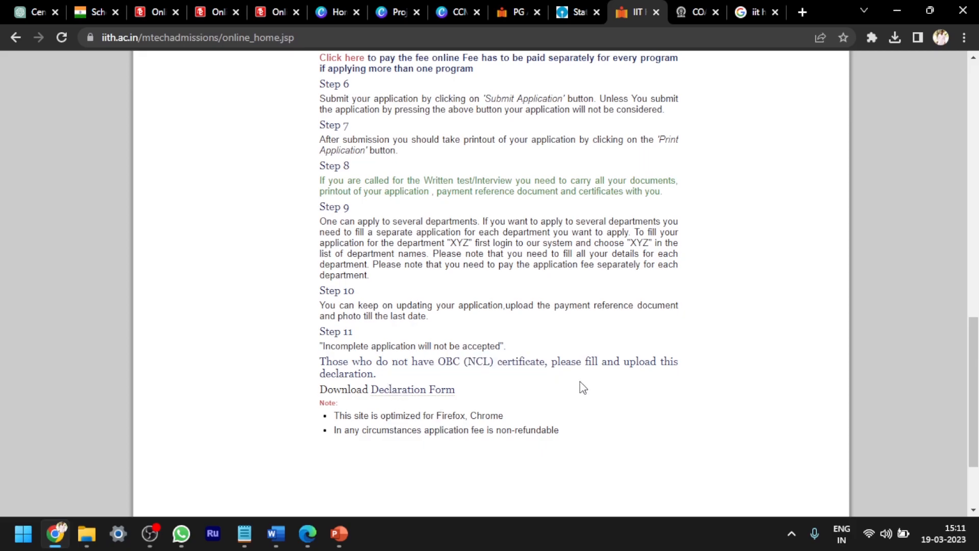
mouse_move(397, 398)
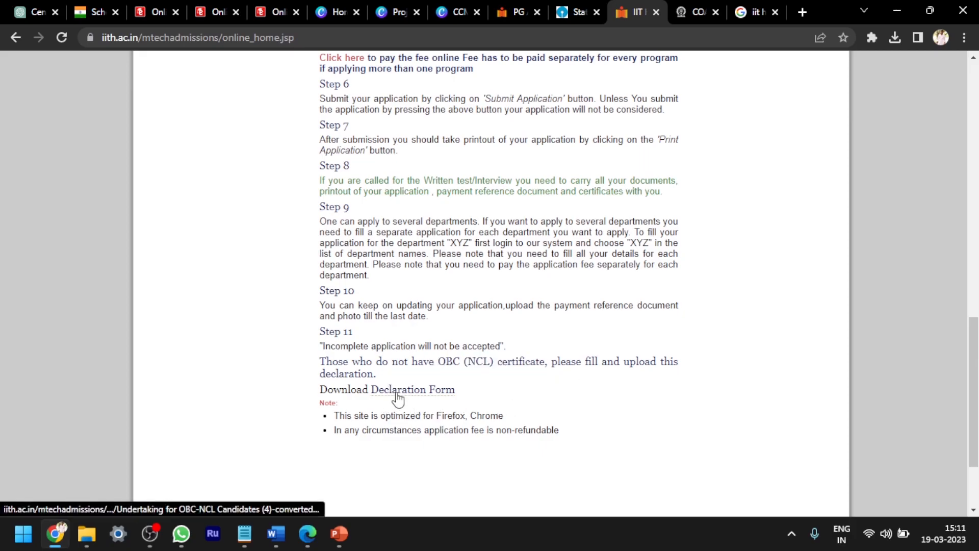
mouse_move(348, 395)
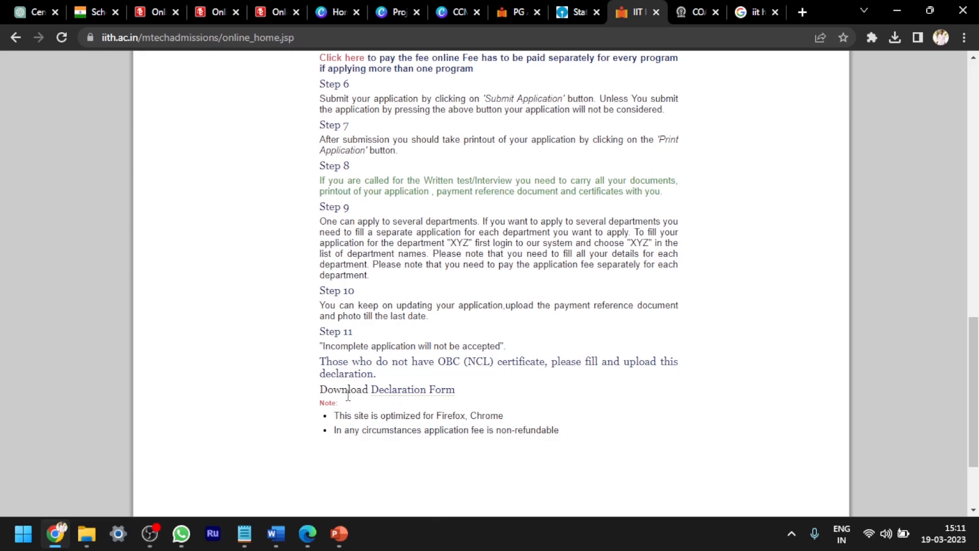
mouse_move(412, 389)
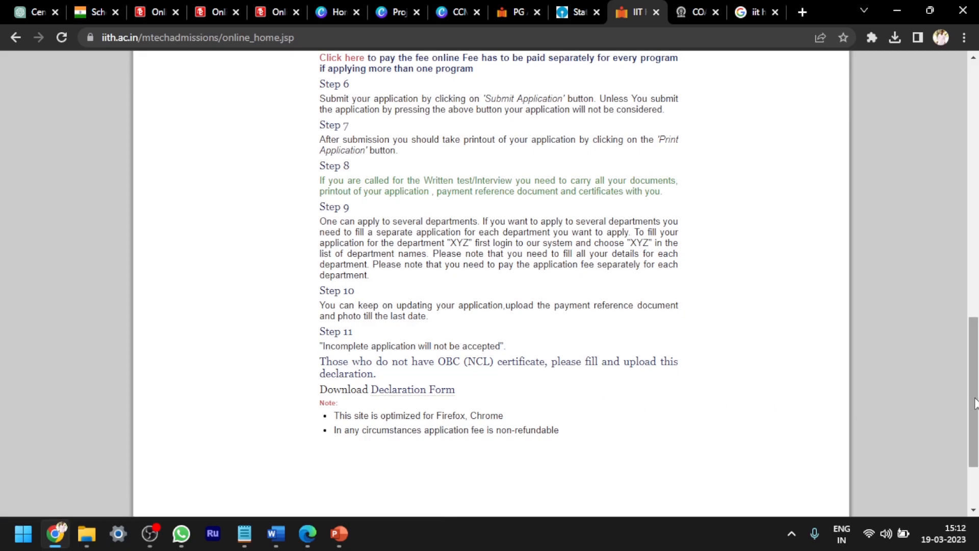
scroll(up, 3)
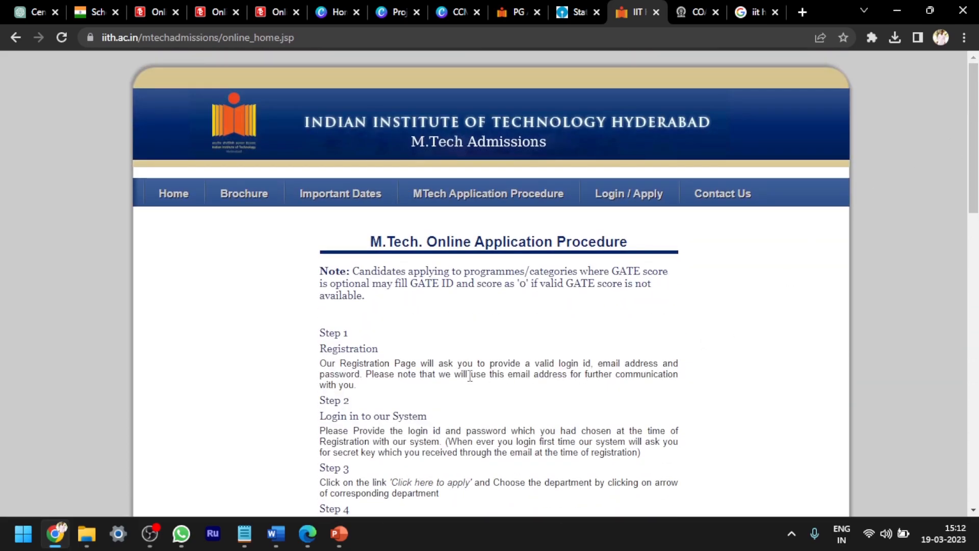
Check the 23-04-2023 deadline on Important Dates, then go to the Login / Apply page
click(340, 194)
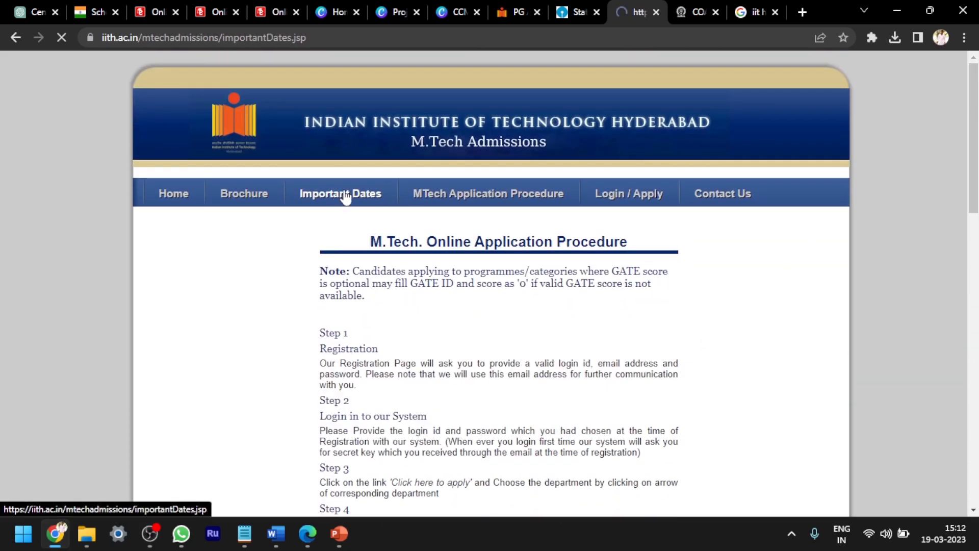
click(341, 193)
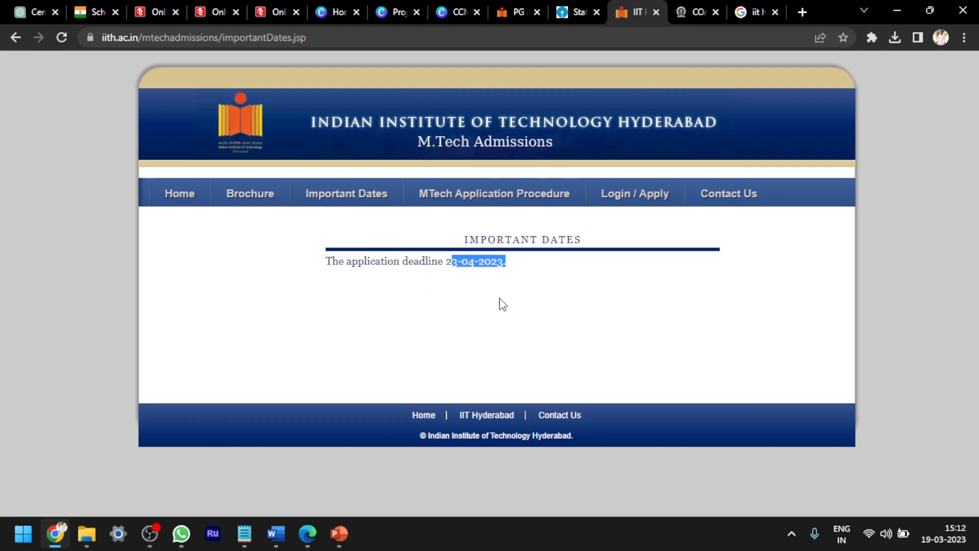
click(465, 284)
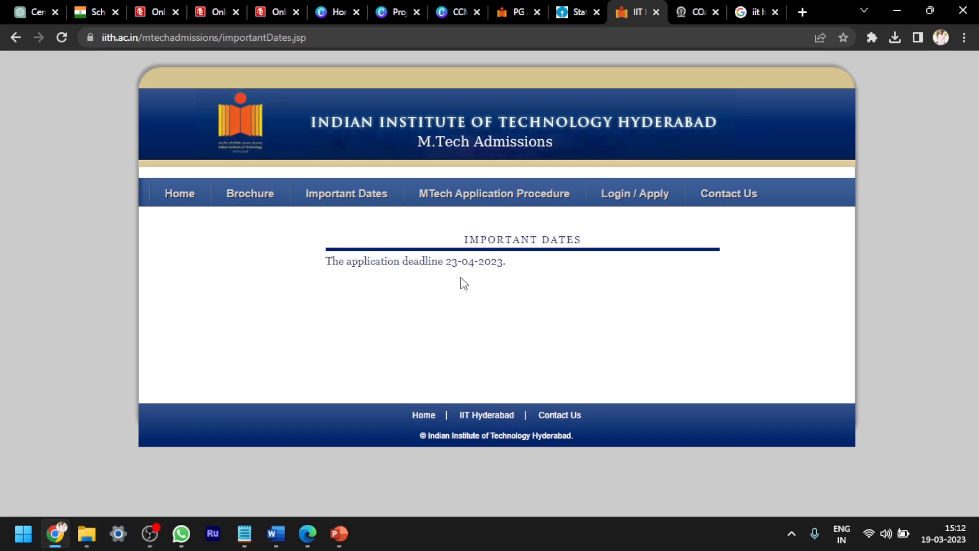
mouse_move(635, 193)
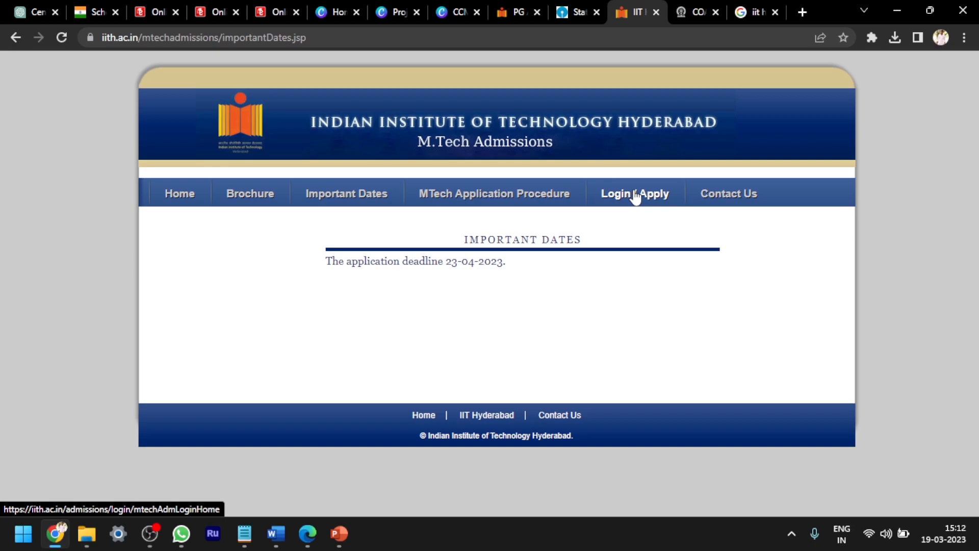
click(539, 12)
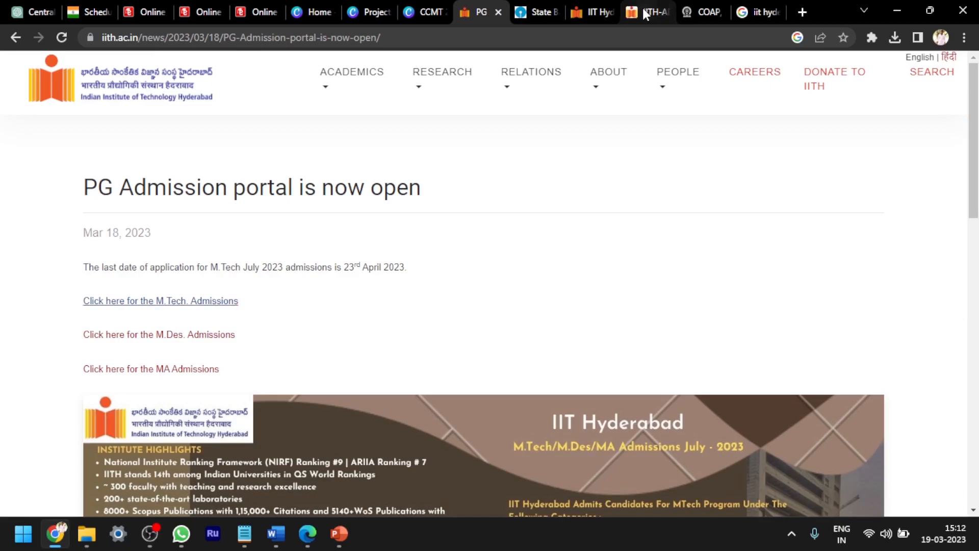
Switch to the IITH login page and open the Register form for a new account
click(159, 300)
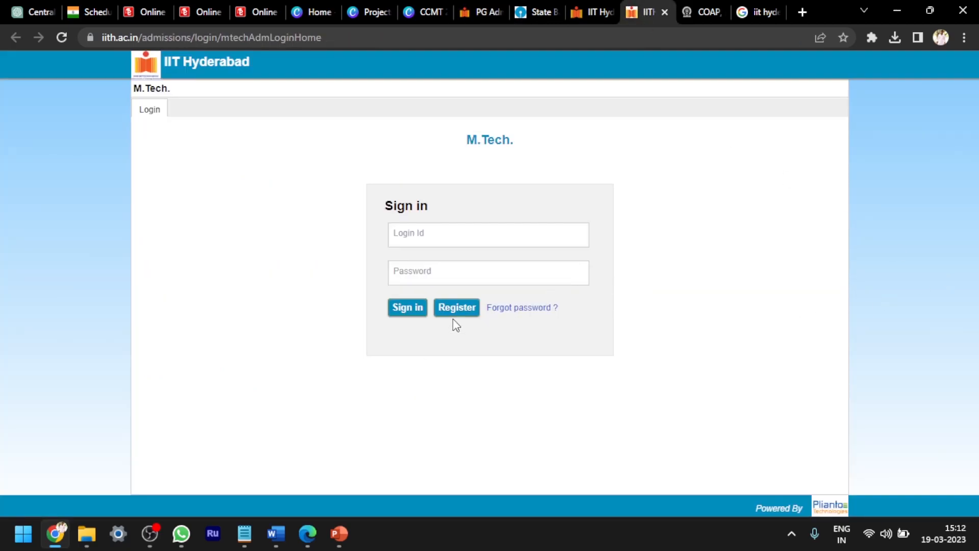
mouse_move(456, 315)
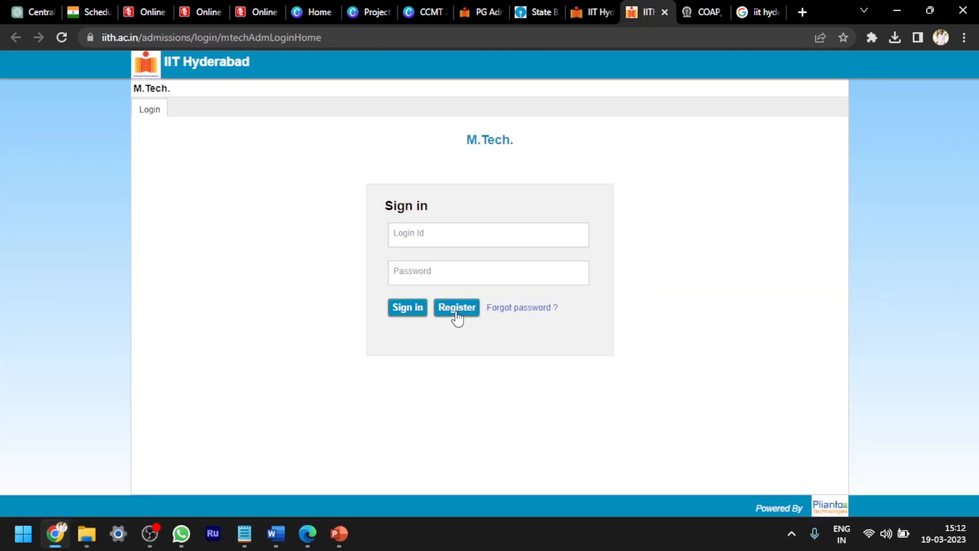
click(456, 307)
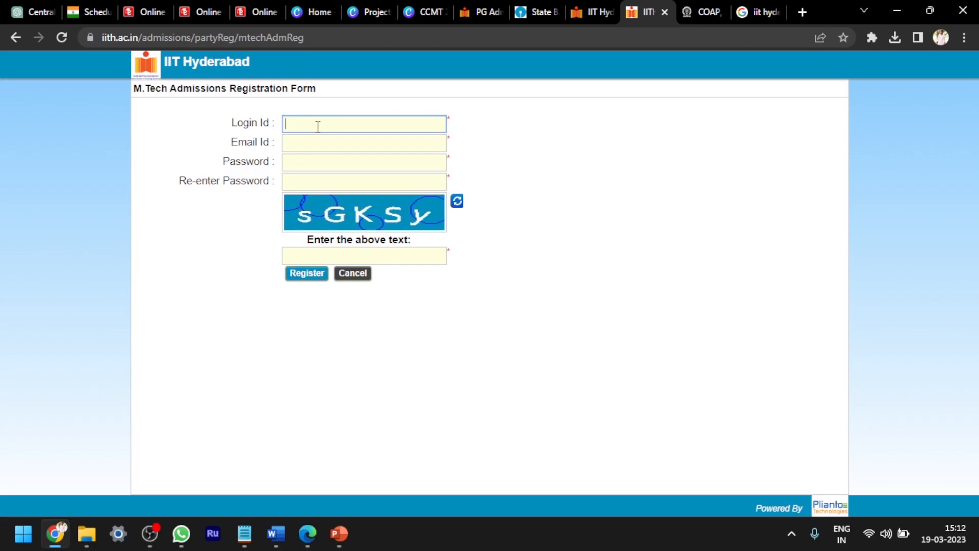
click(364, 123)
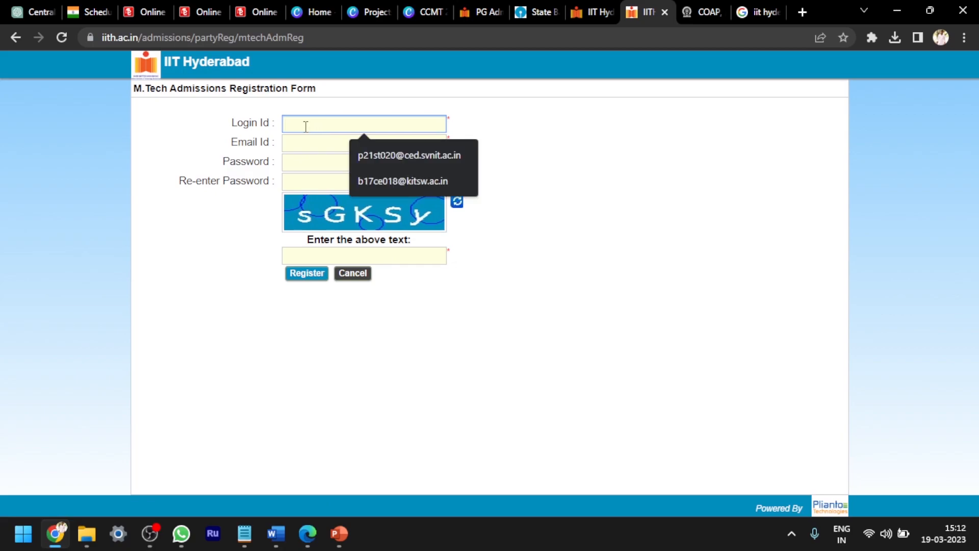
click(364, 142)
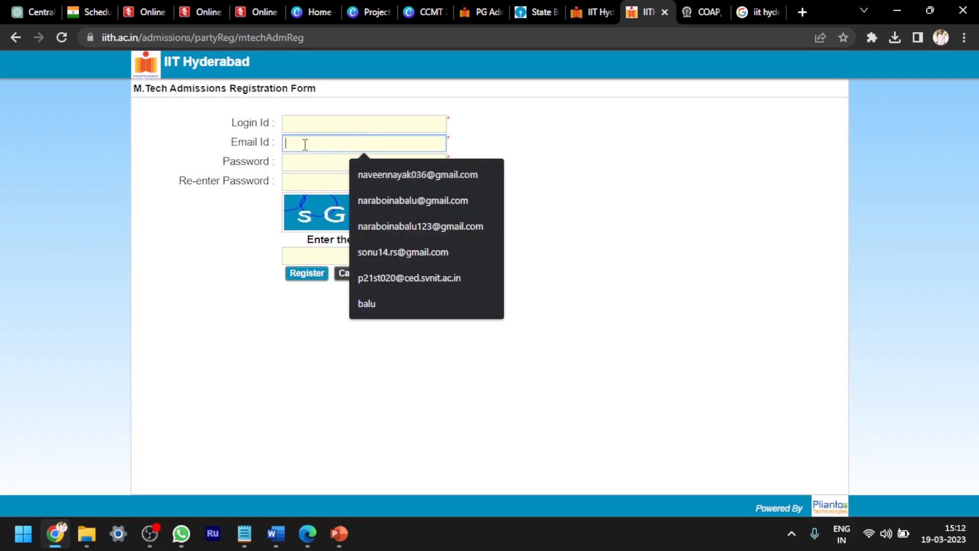
mouse_move(305, 158)
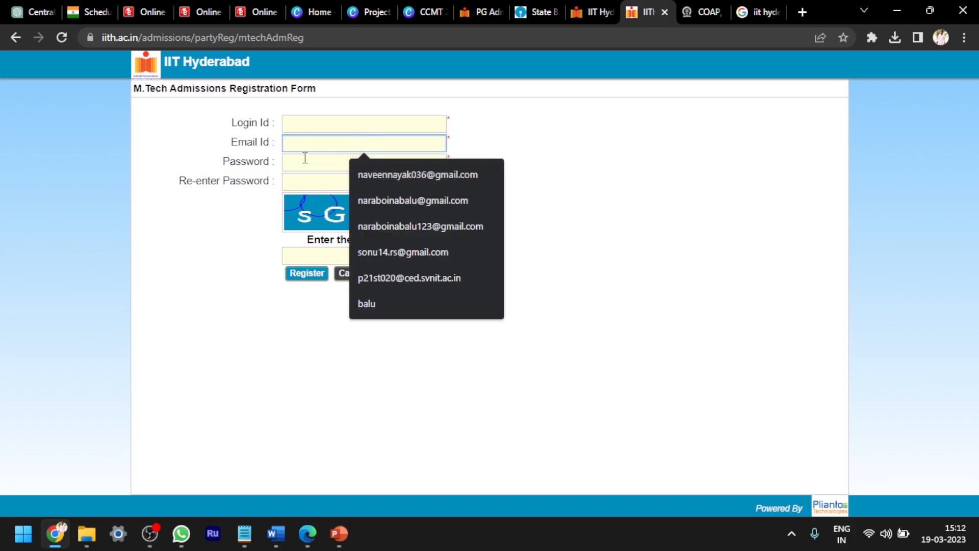
click(364, 161)
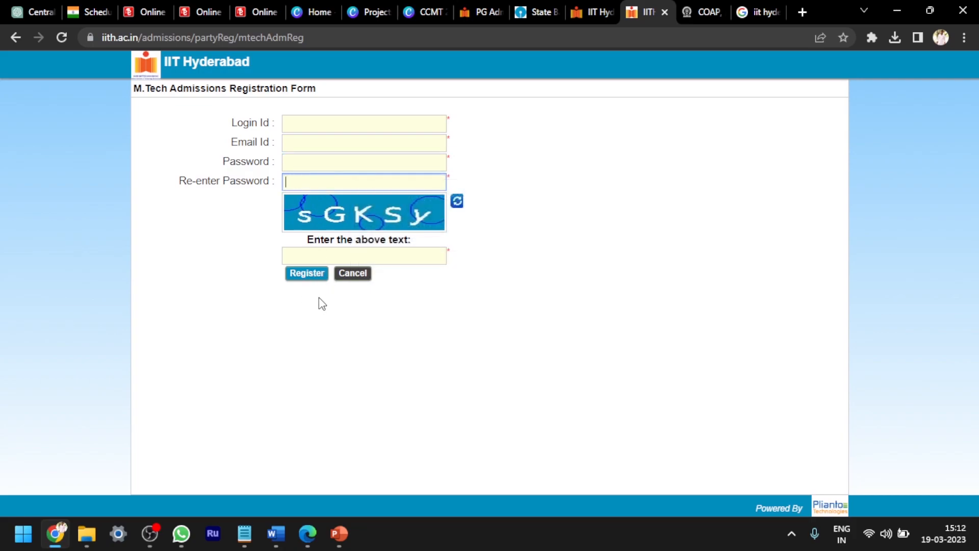
mouse_move(314, 303)
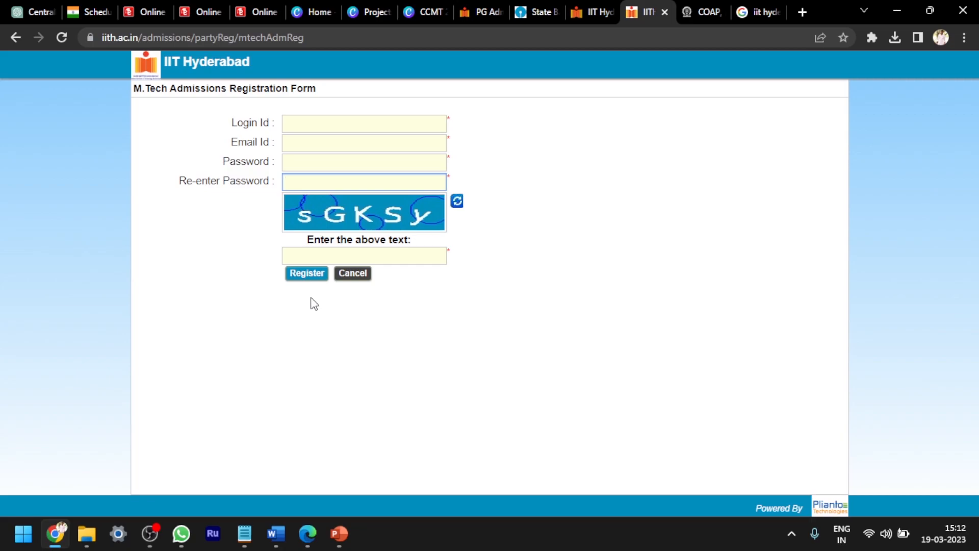
click(363, 181)
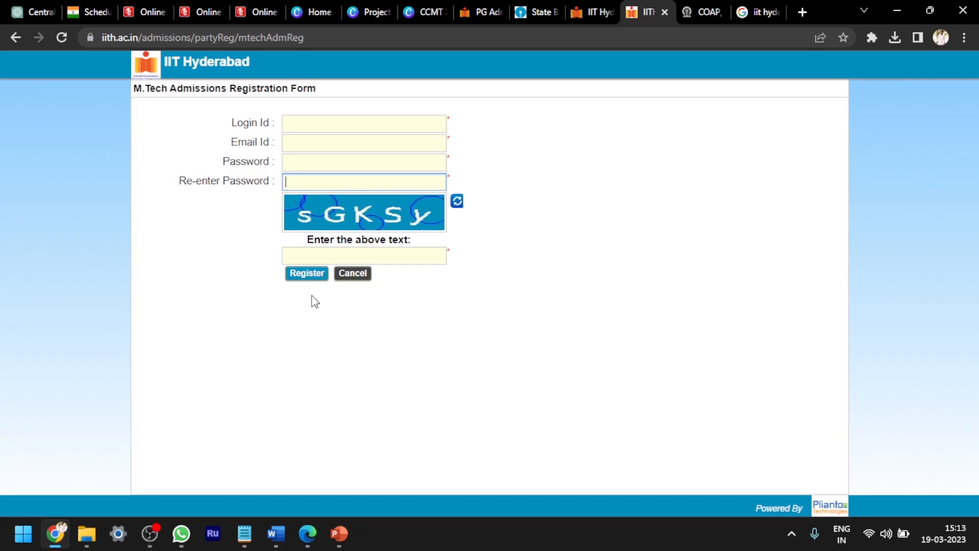